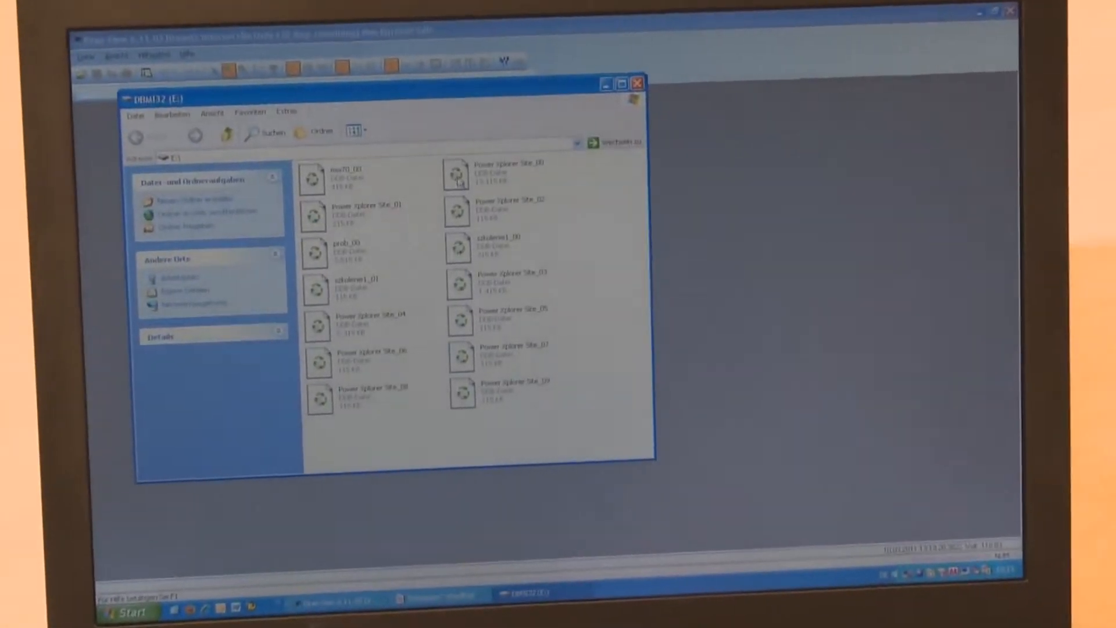
Step: Open the Power Xplorer Site_00 recording from the E: drive folder in Dran-View
click(499, 173)
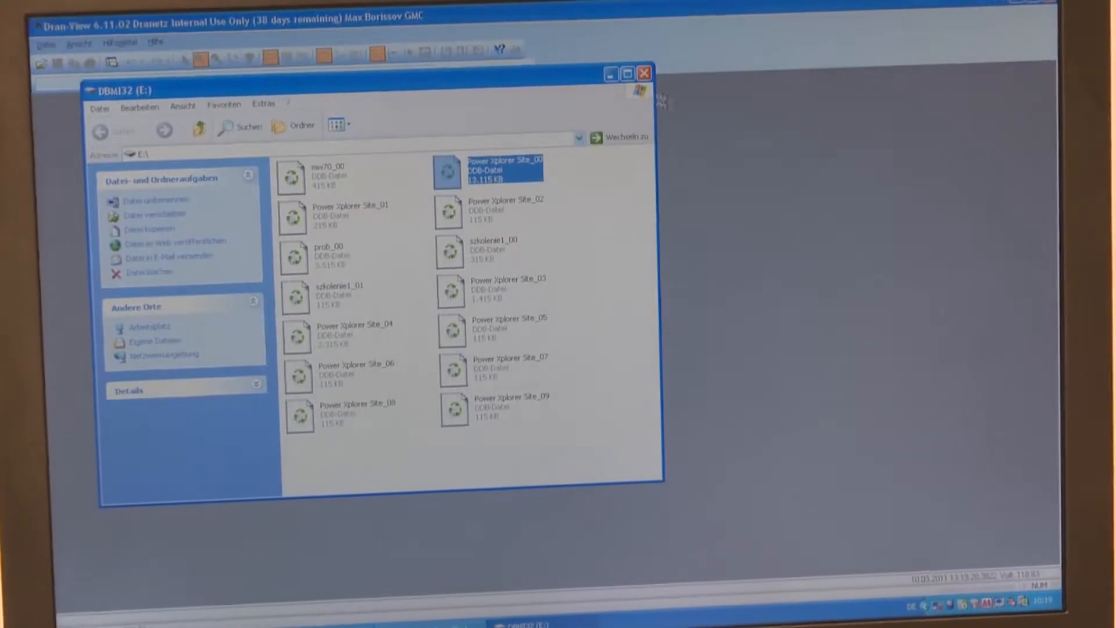
double_click(490, 171)
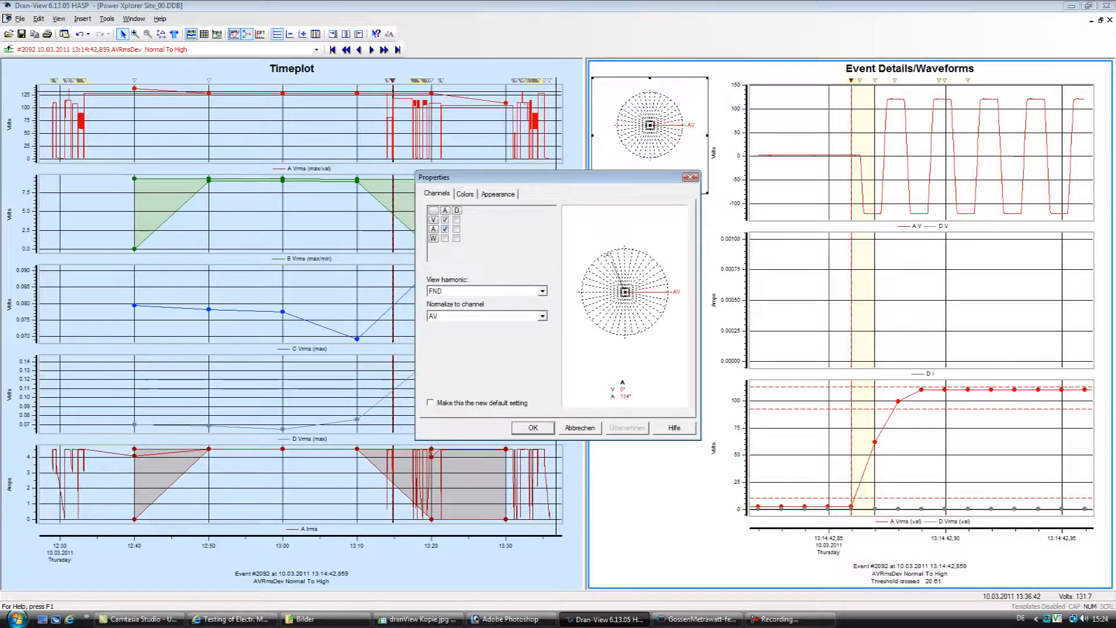
Step: Confirm the phasor diagram settings with OK
click(531, 427)
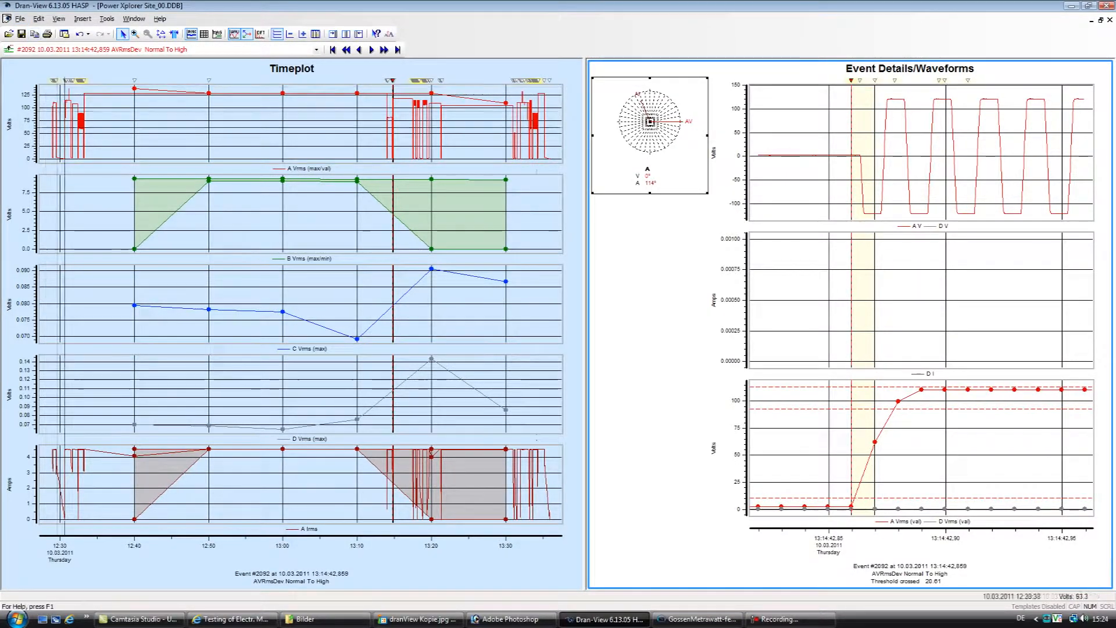
mouse_move(142, 248)
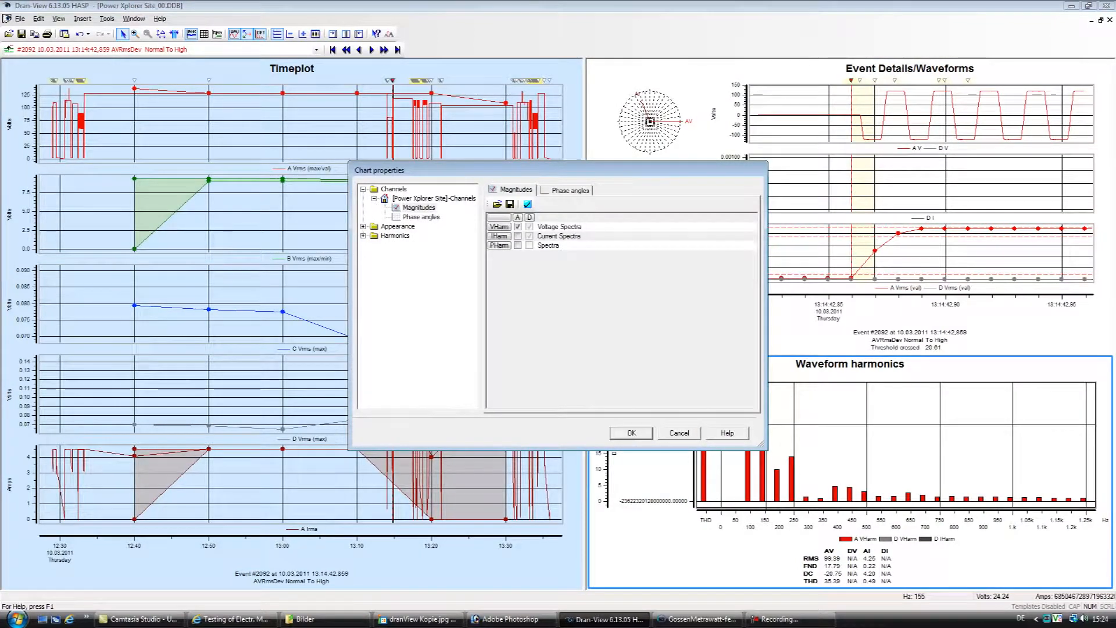
Step: Close the harmonics chart settings, start an Automatic report in Report Writer, then cancel it
click(21, 17)
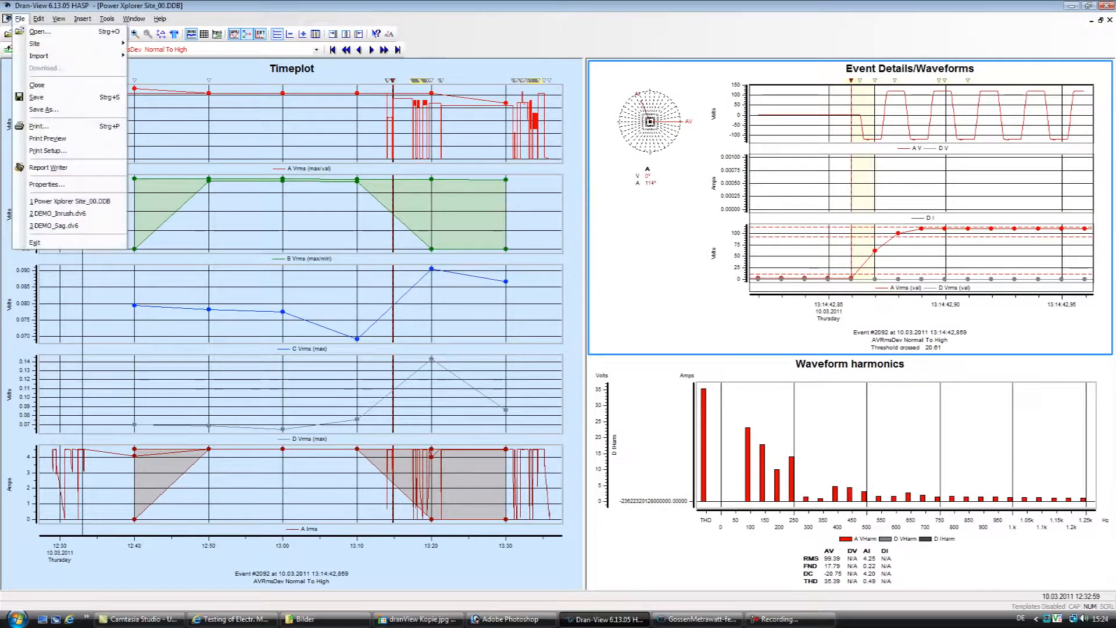
mouse_move(48, 167)
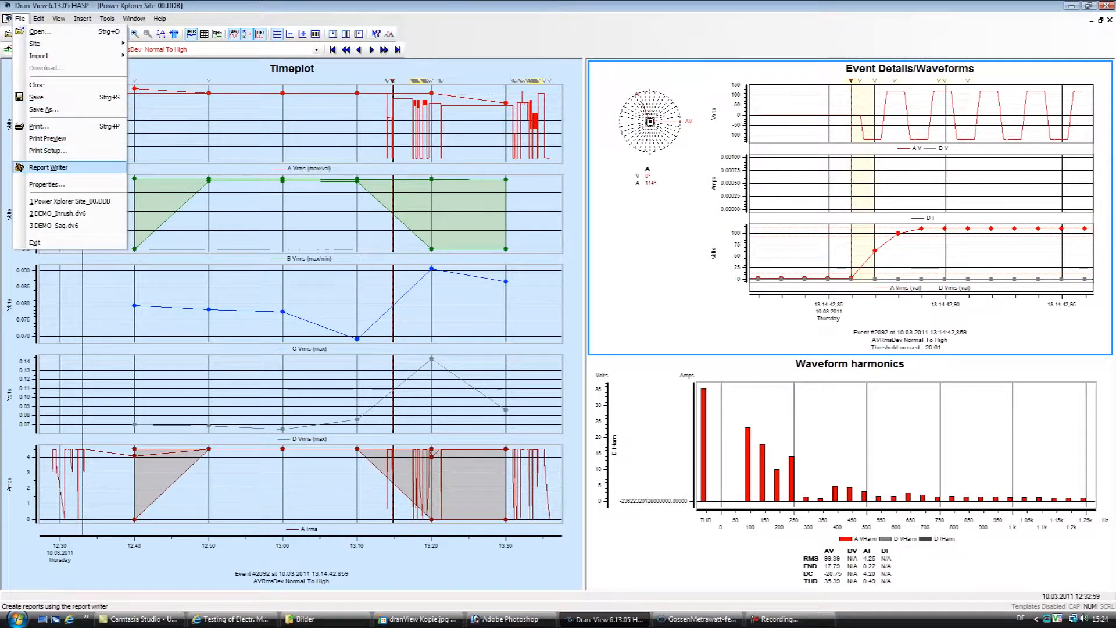
click(47, 167)
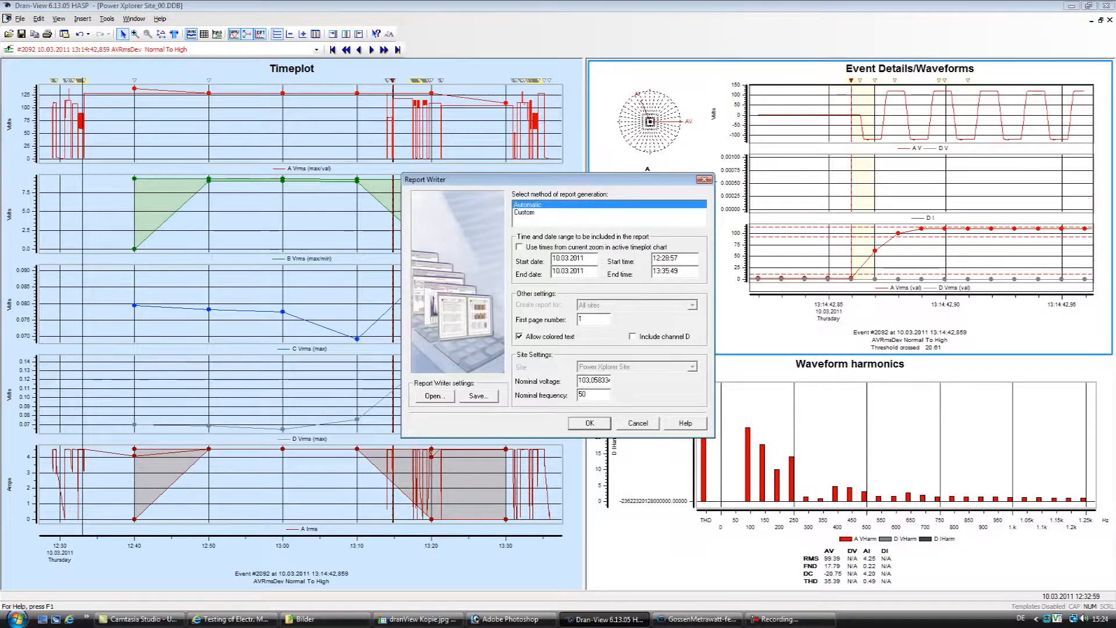
click(588, 422)
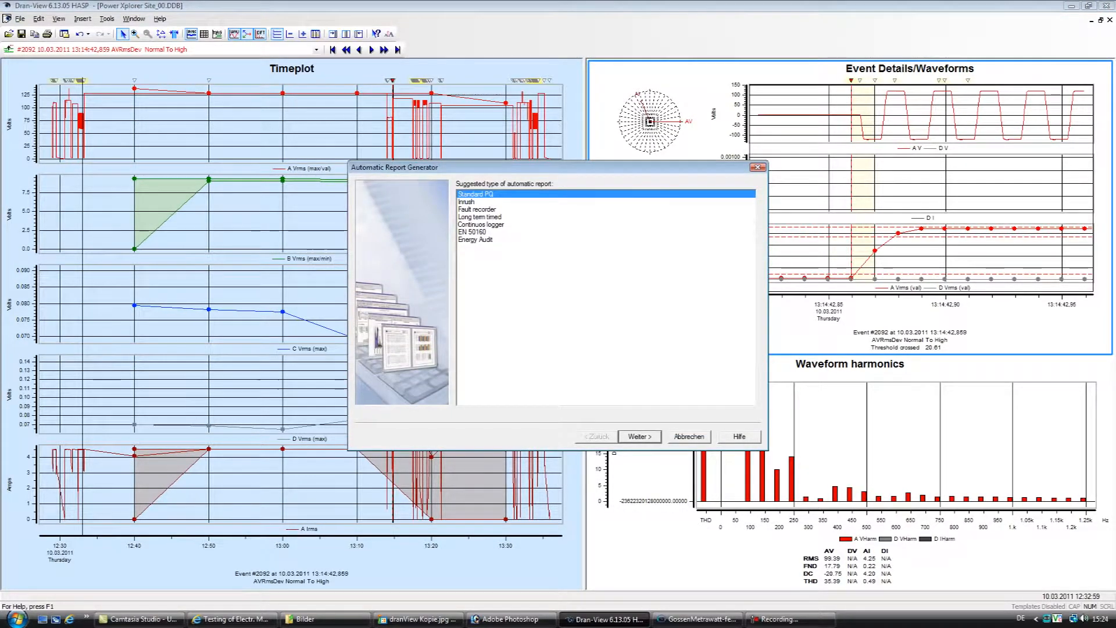
click(106, 18)
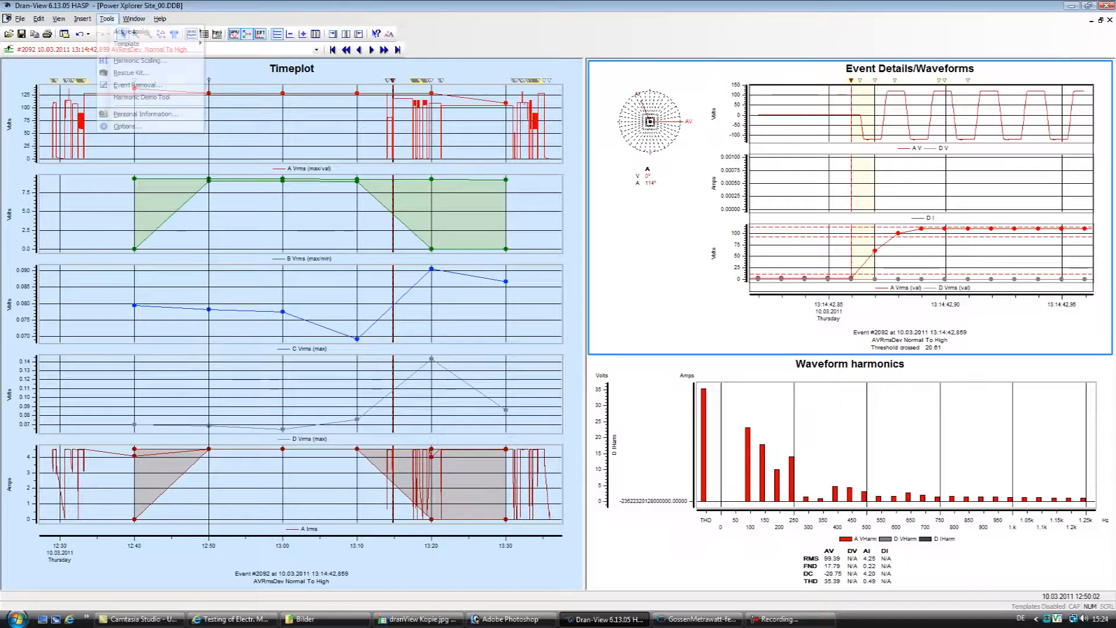
Step: Bring up the Rescue Kit for measurement errors and close it without changes
click(131, 73)
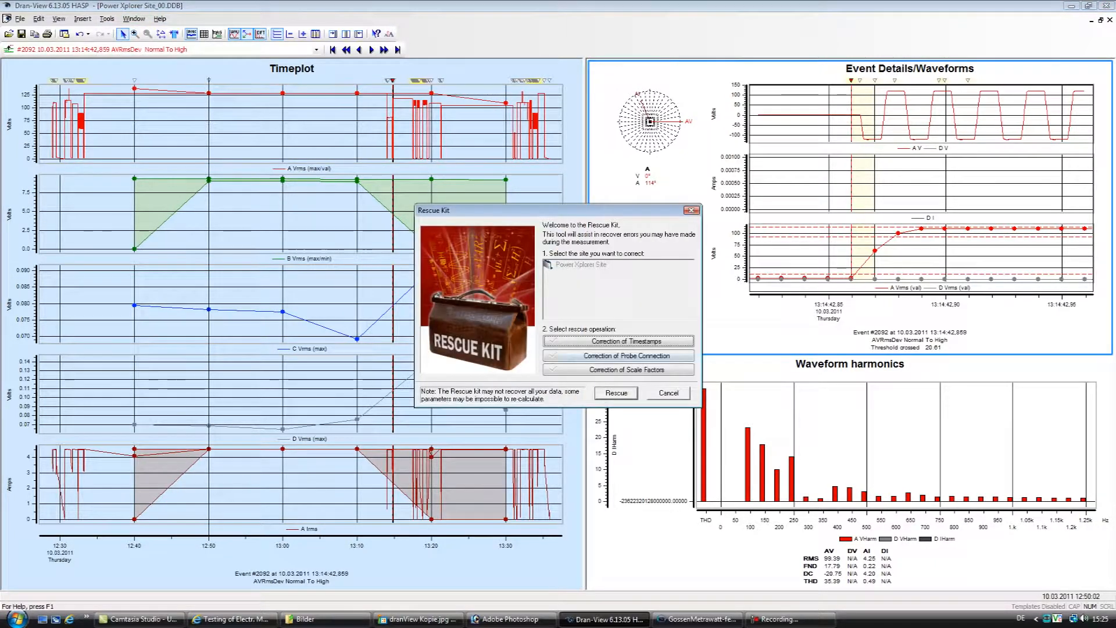
click(617, 340)
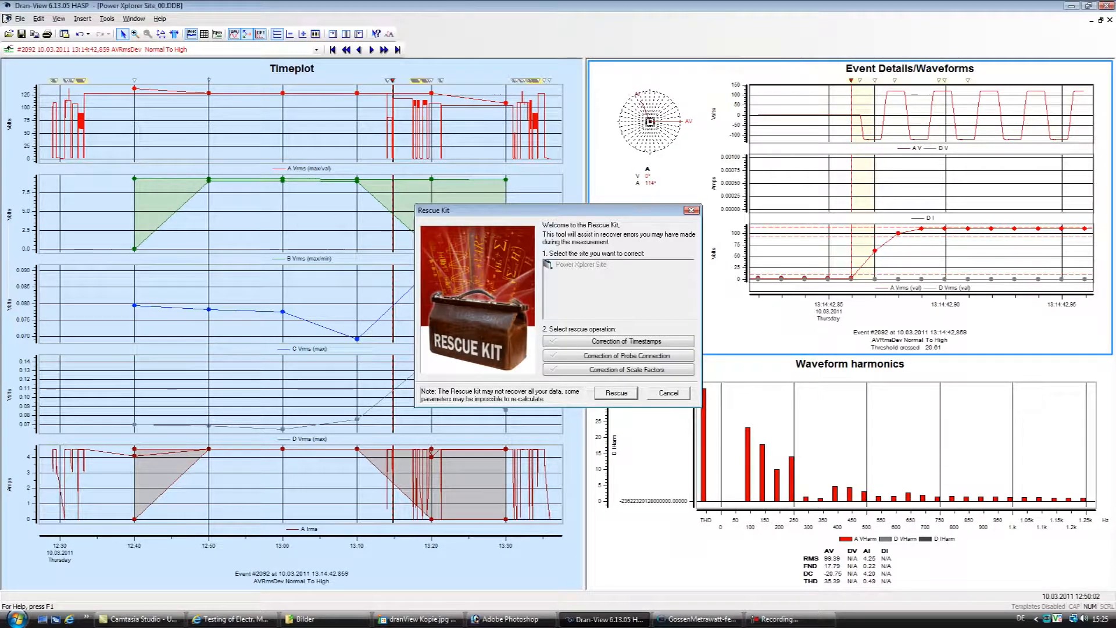
click(615, 393)
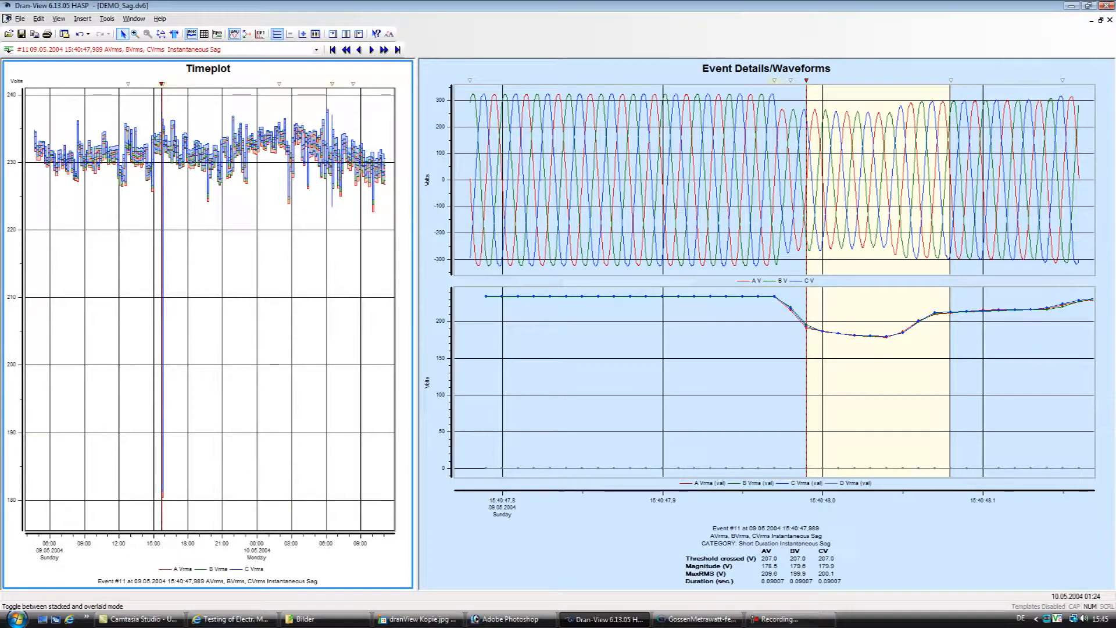
Step: Switch the voltage timeplot and the sag event waveforms to stacked per-phase charts
click(299, 33)
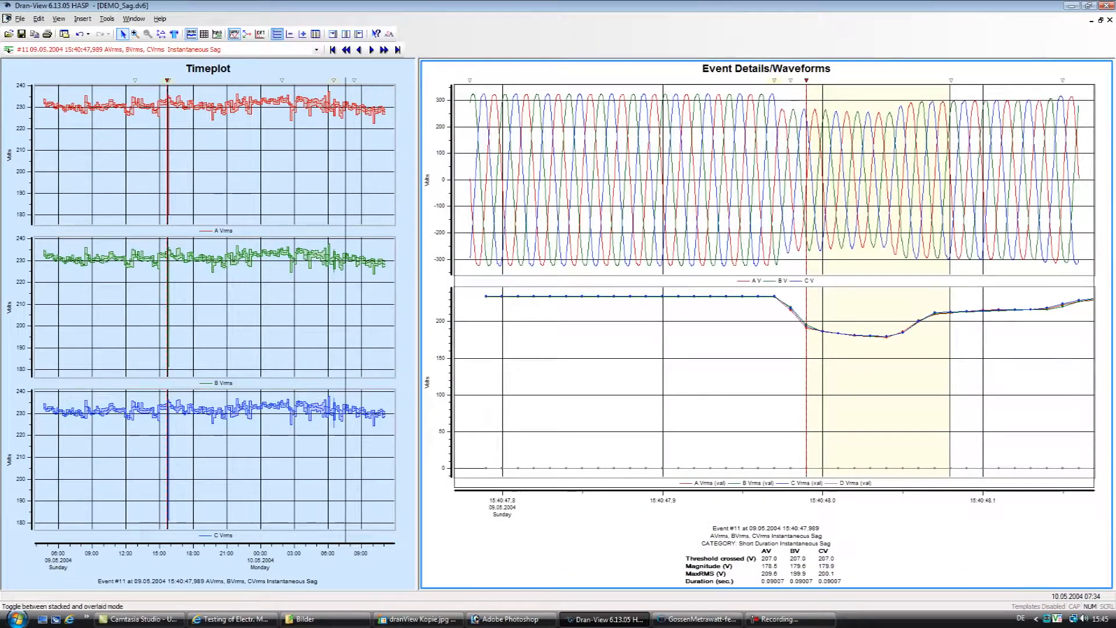
click(300, 34)
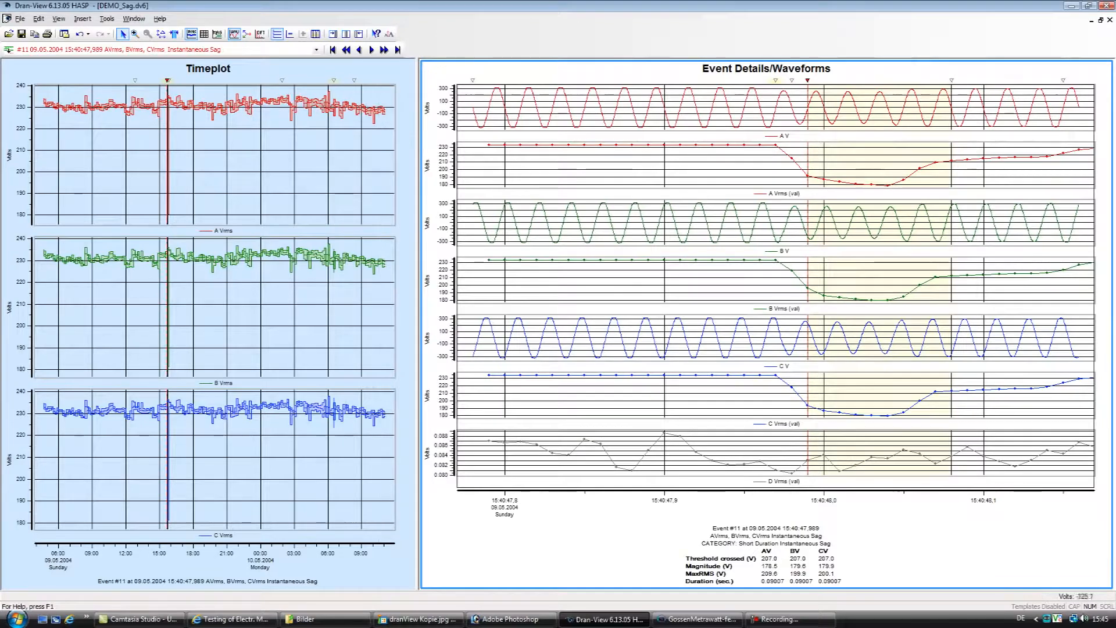
mouse_move(541, 452)
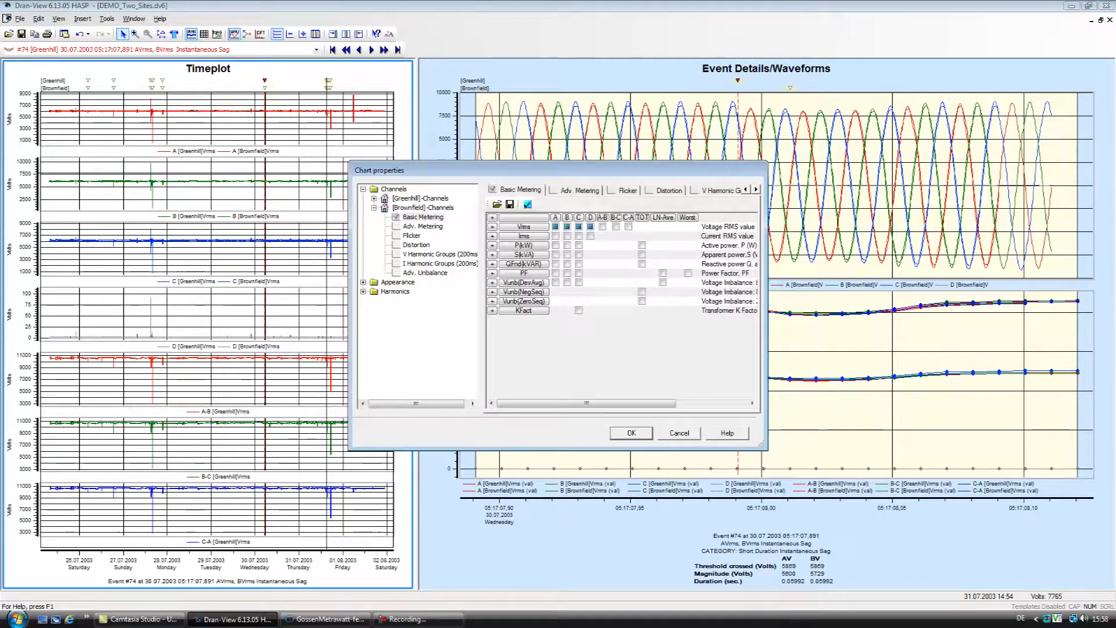
Step: Add Brownfield P(kW), QFnd(kVAR), PF and Vunb(DevAvg) channels to the DEMO_Two_Sites timeplot
click(556, 246)
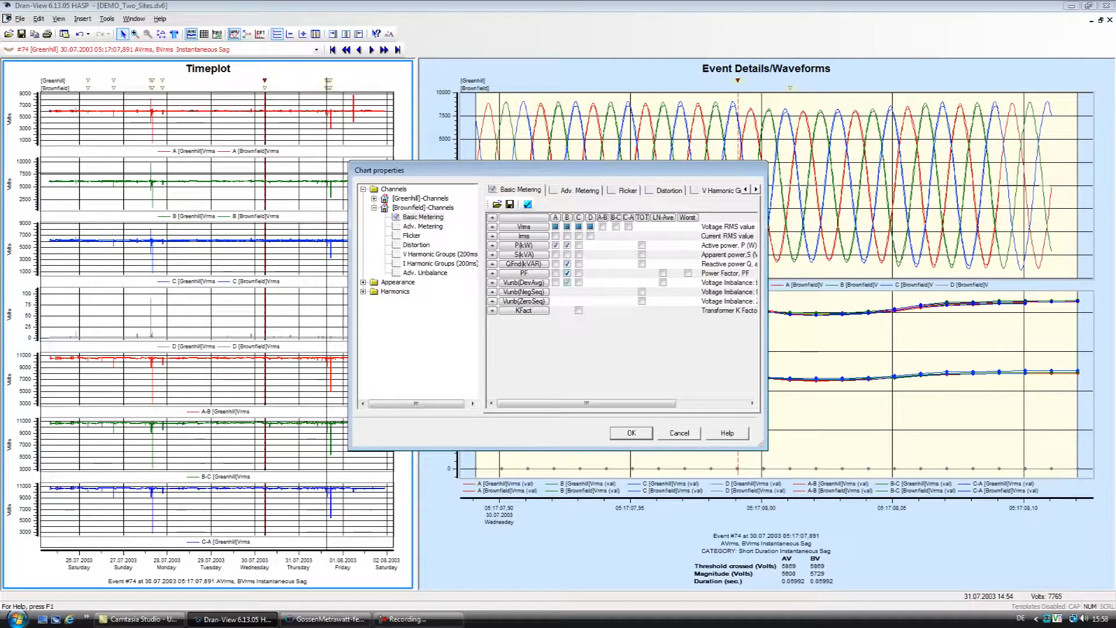
click(630, 432)
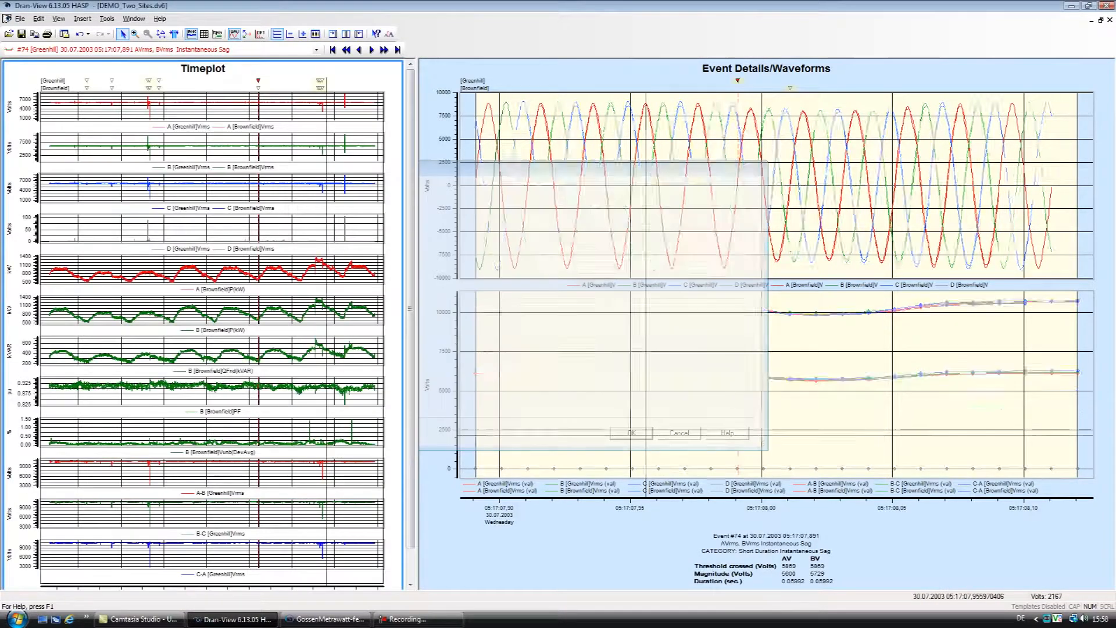
click(630, 432)
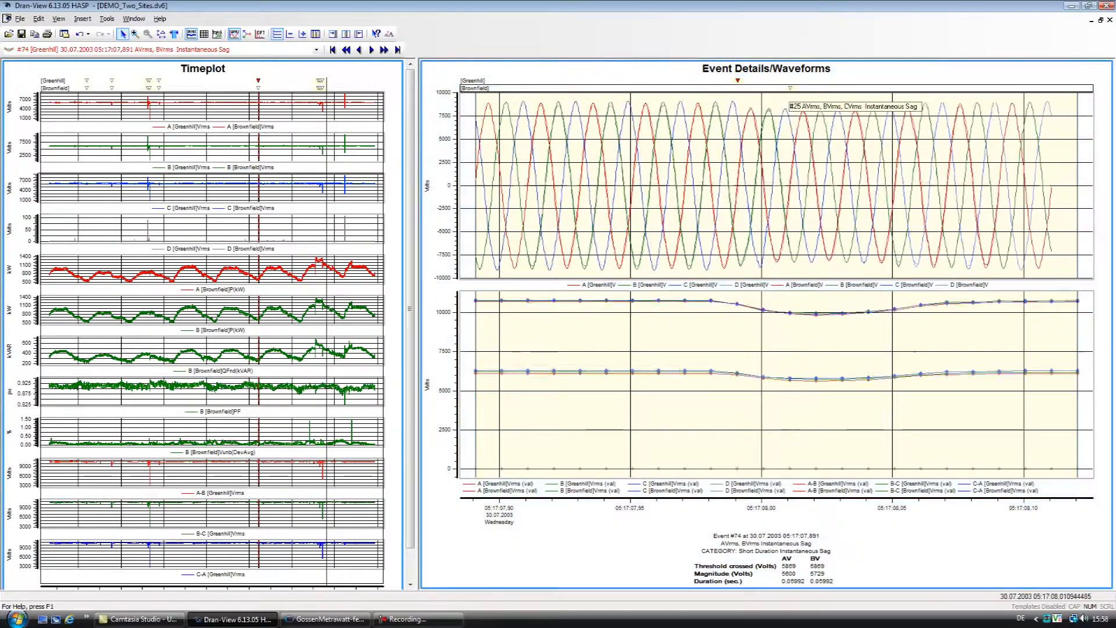
click(385, 49)
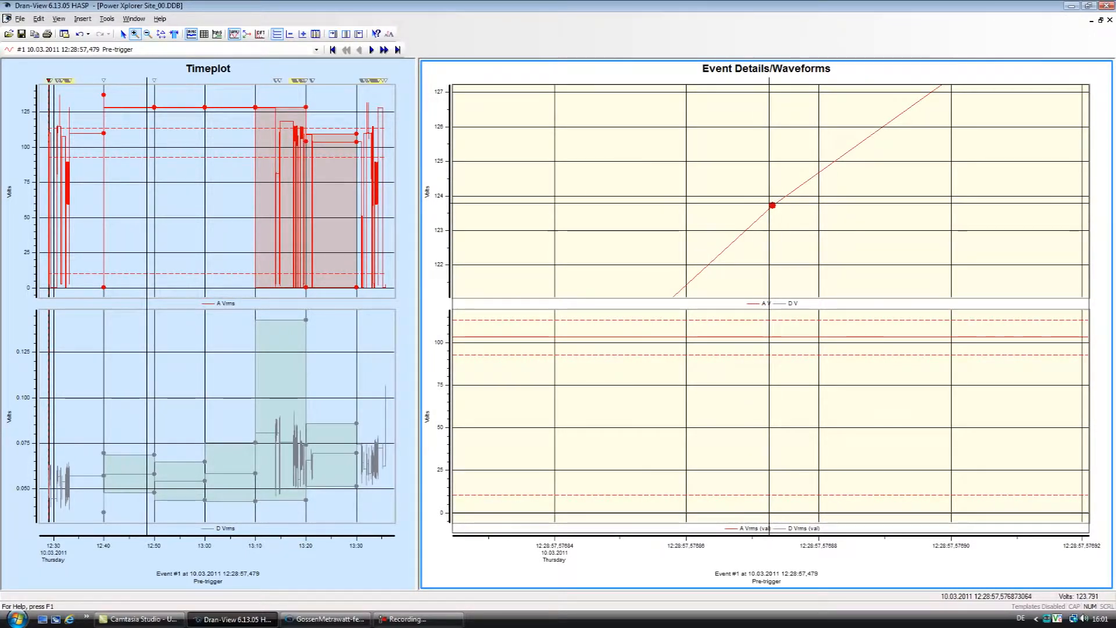
Step: Bring up the context menu on the event #1 waveform chart of Power Xplorer Site_00
right_click(769, 207)
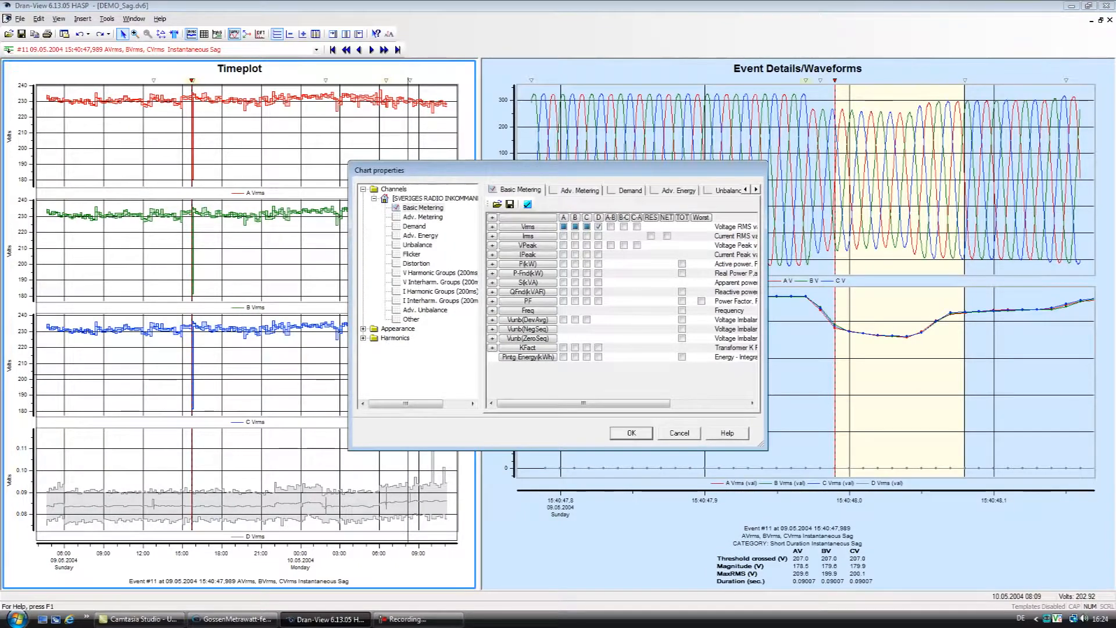
Step: Review the Harmonics Setup current scaling choices and the Symmetrical Components settings
click(416, 346)
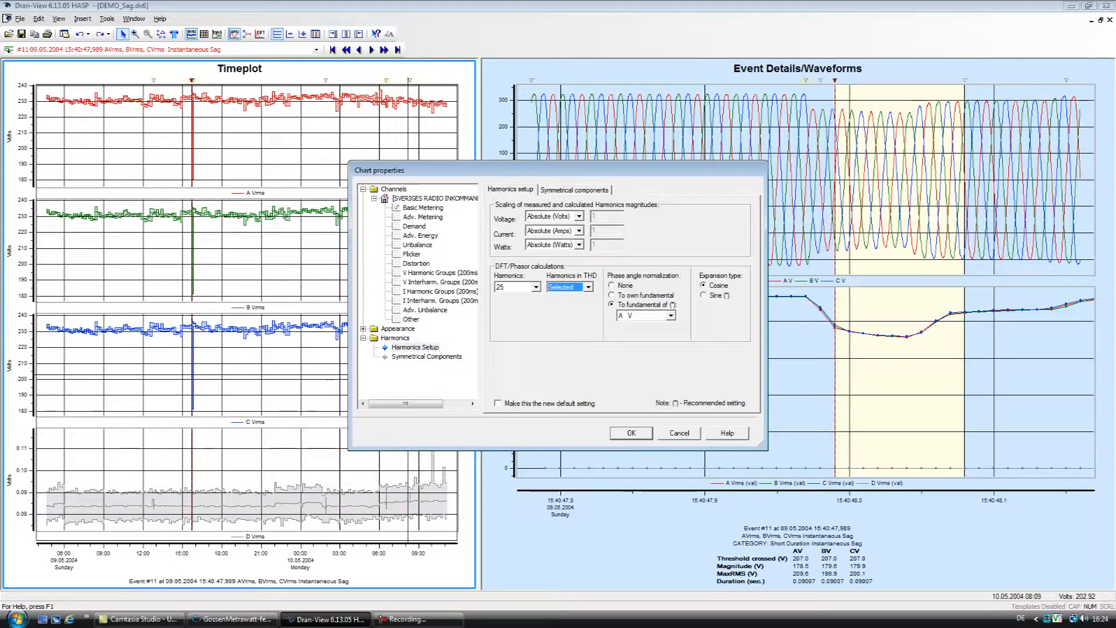
click(577, 230)
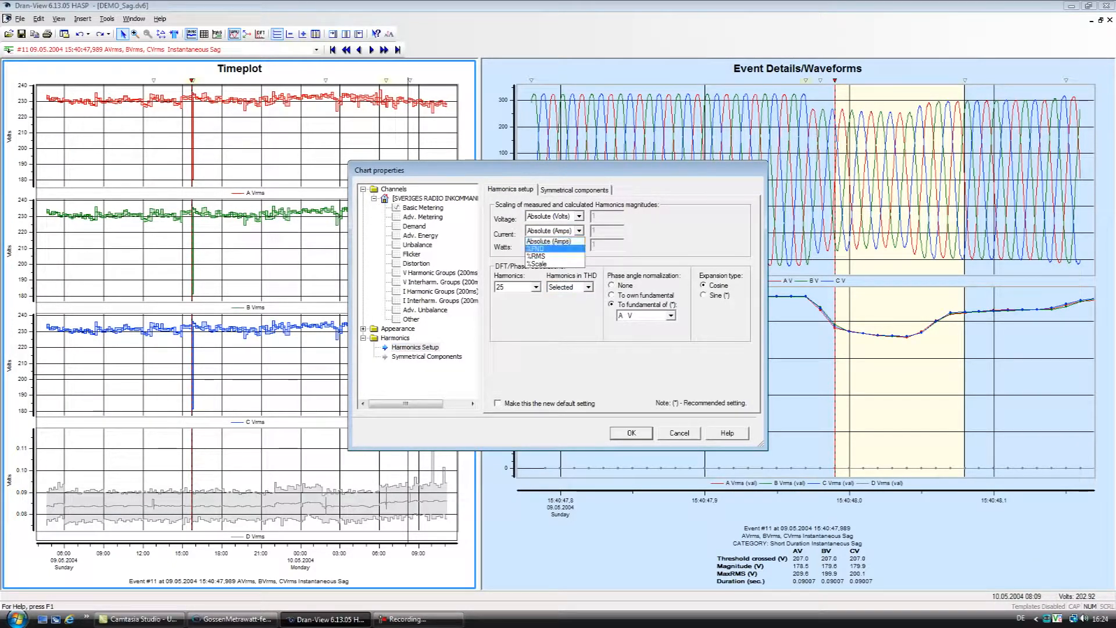
click(573, 190)
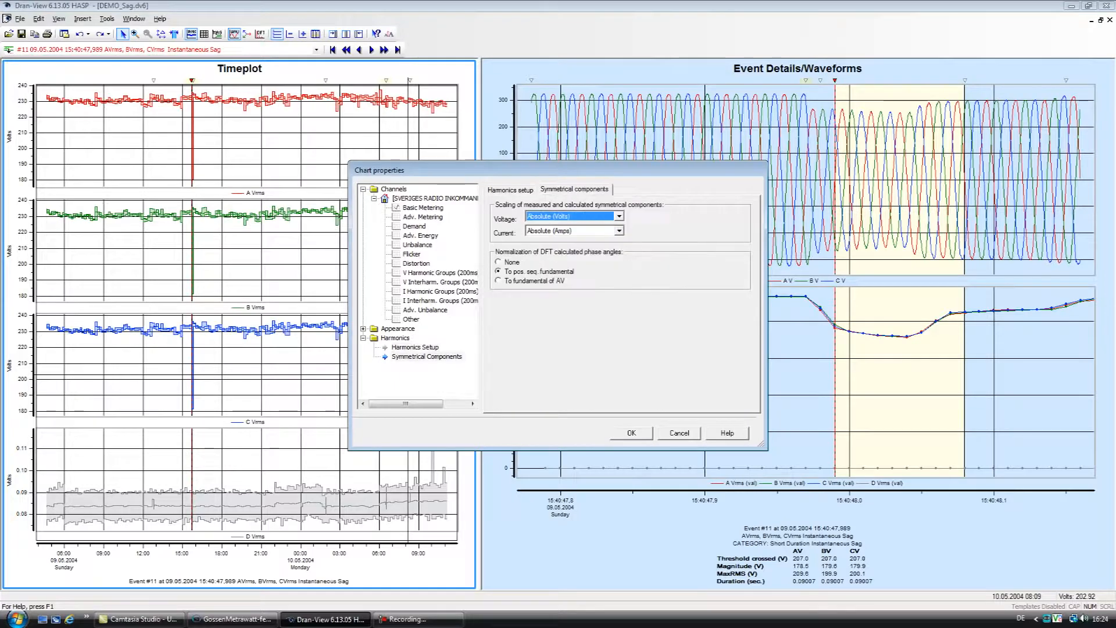
click(617, 230)
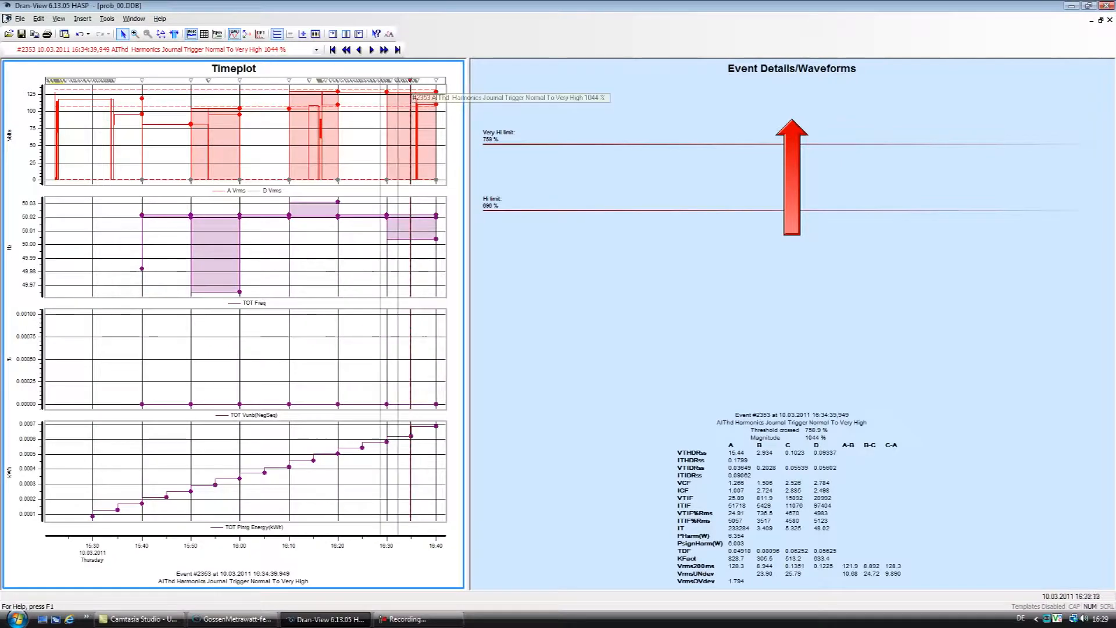
Step: Add current phasors for phases A, B and C to the DEMO_Sag phasor diagram
click(318, 49)
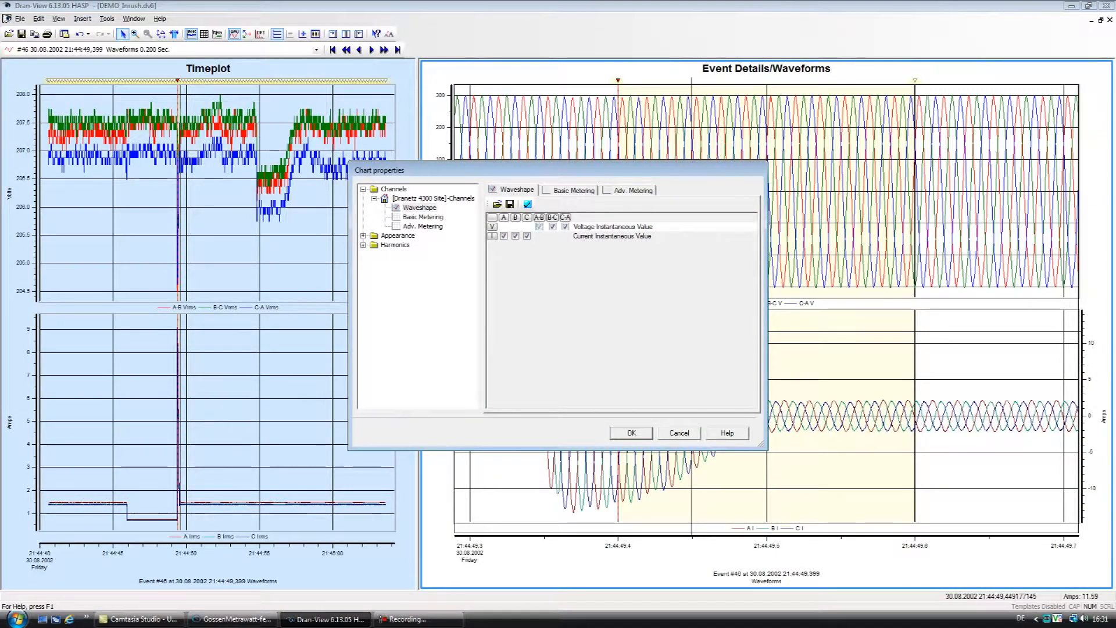
click(552, 227)
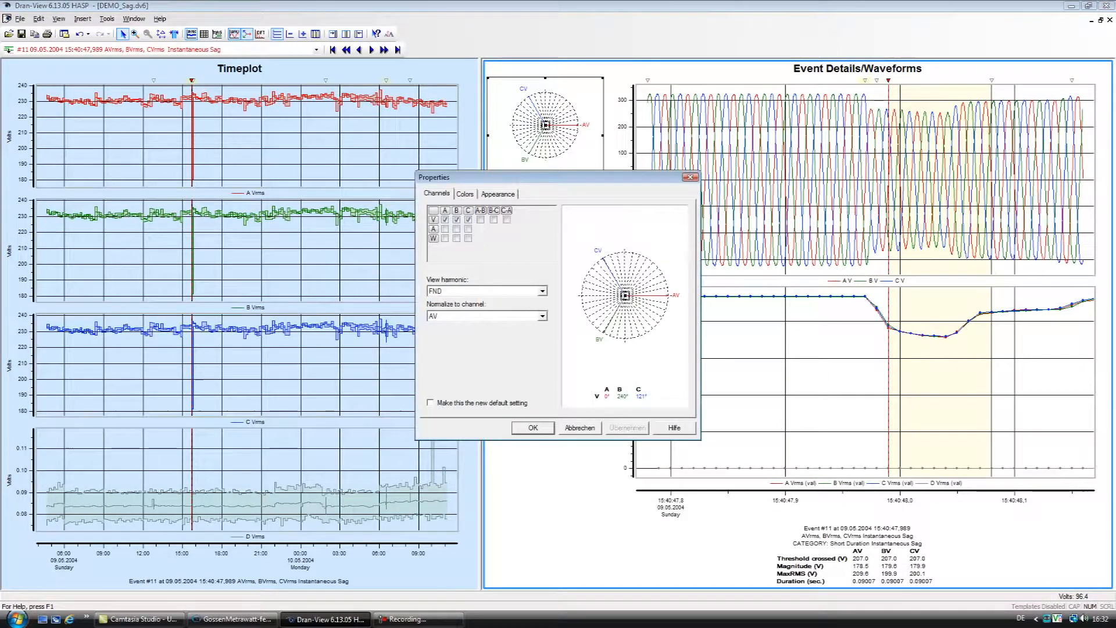
click(468, 229)
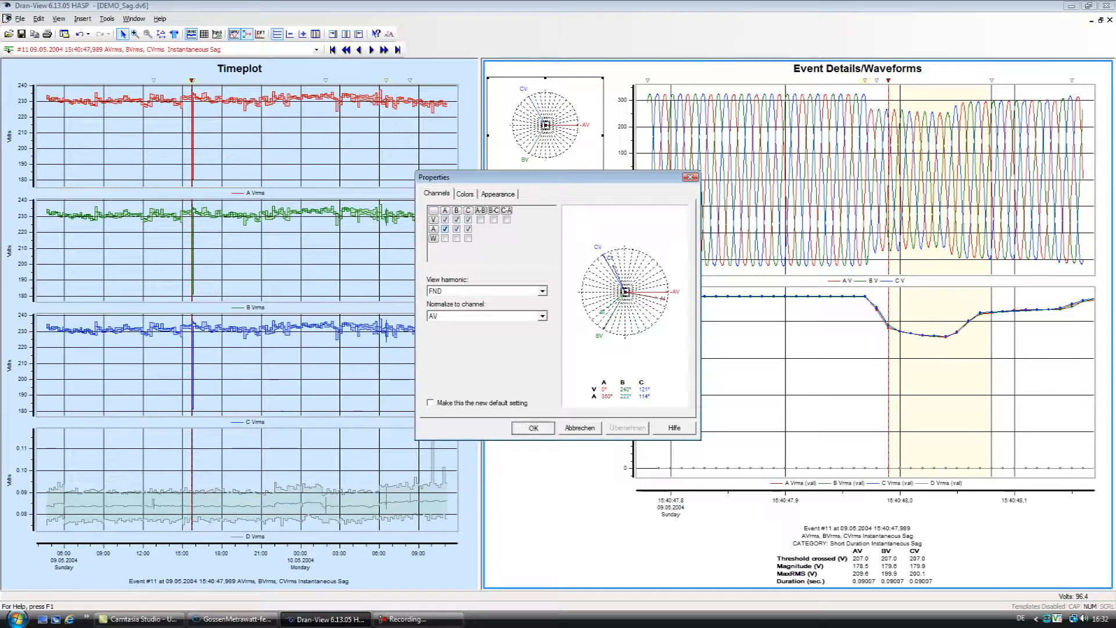
click(531, 428)
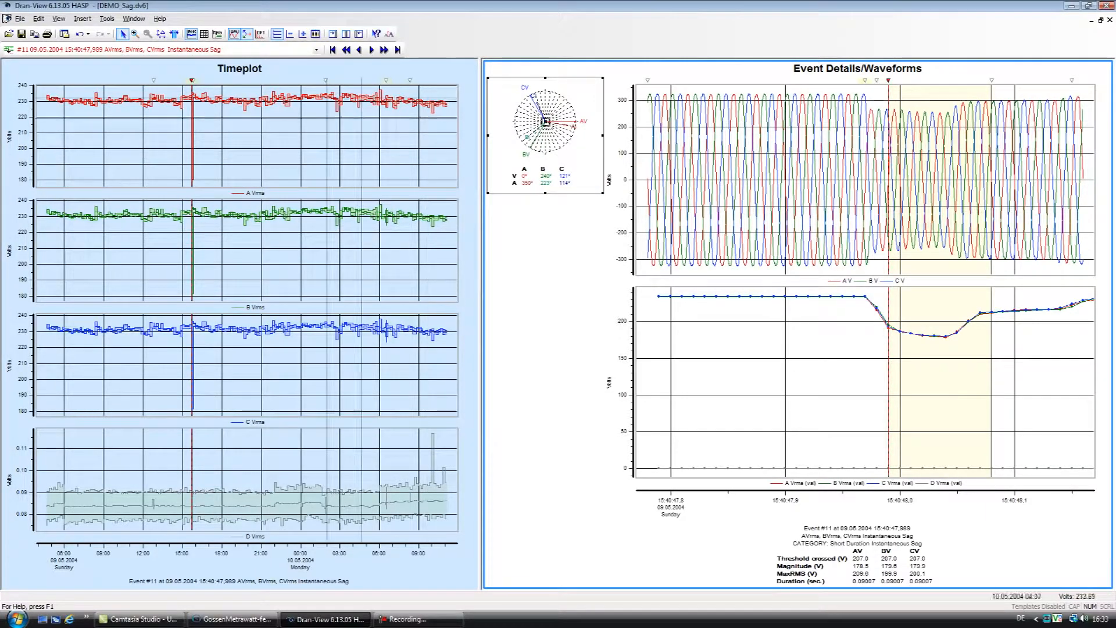
Step: Copy sag sample rows 36–47 from the recording's data table
click(21, 17)
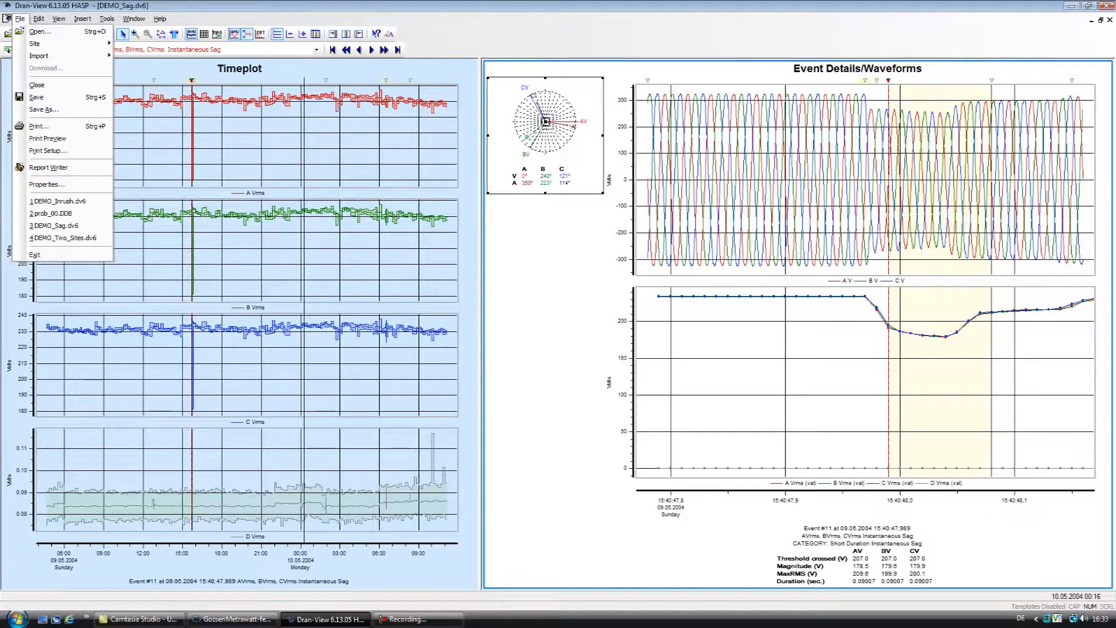
mouse_move(46, 185)
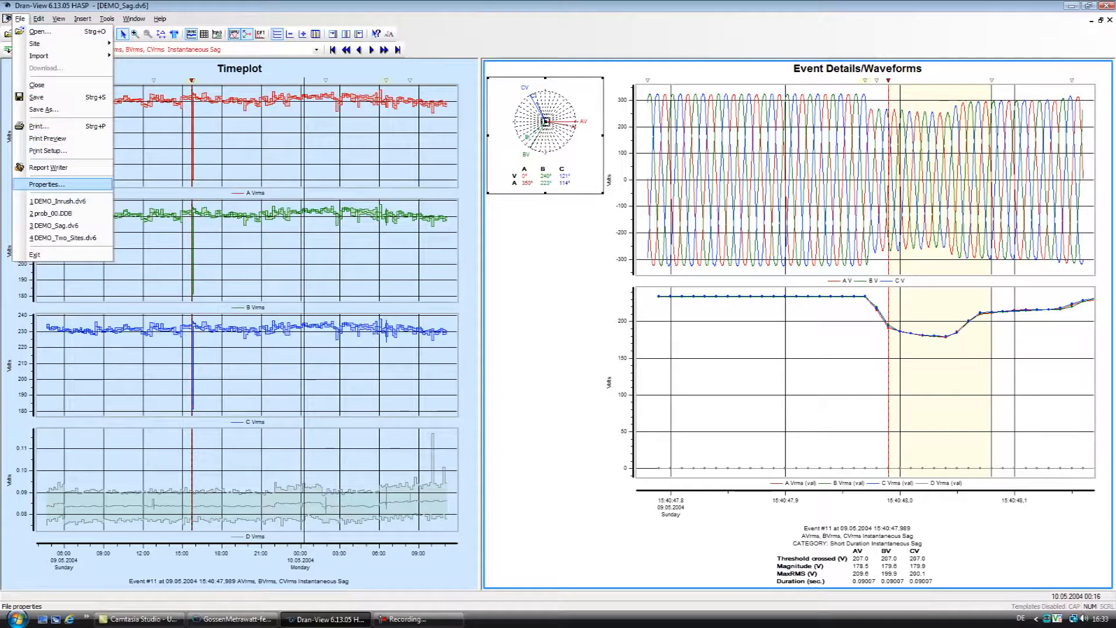
click(48, 167)
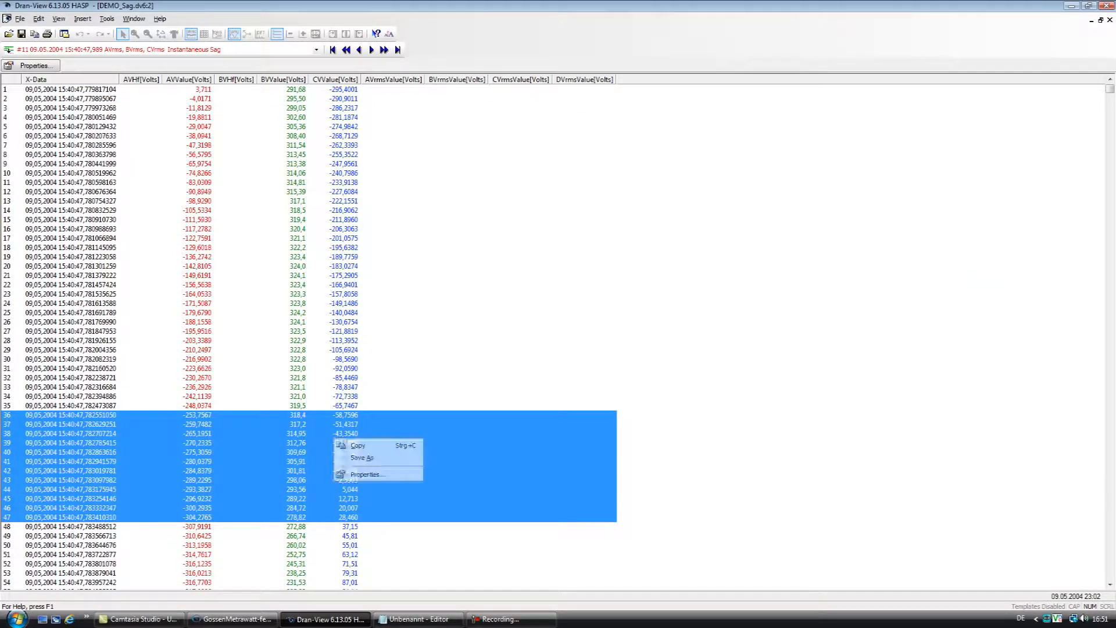
click(363, 458)
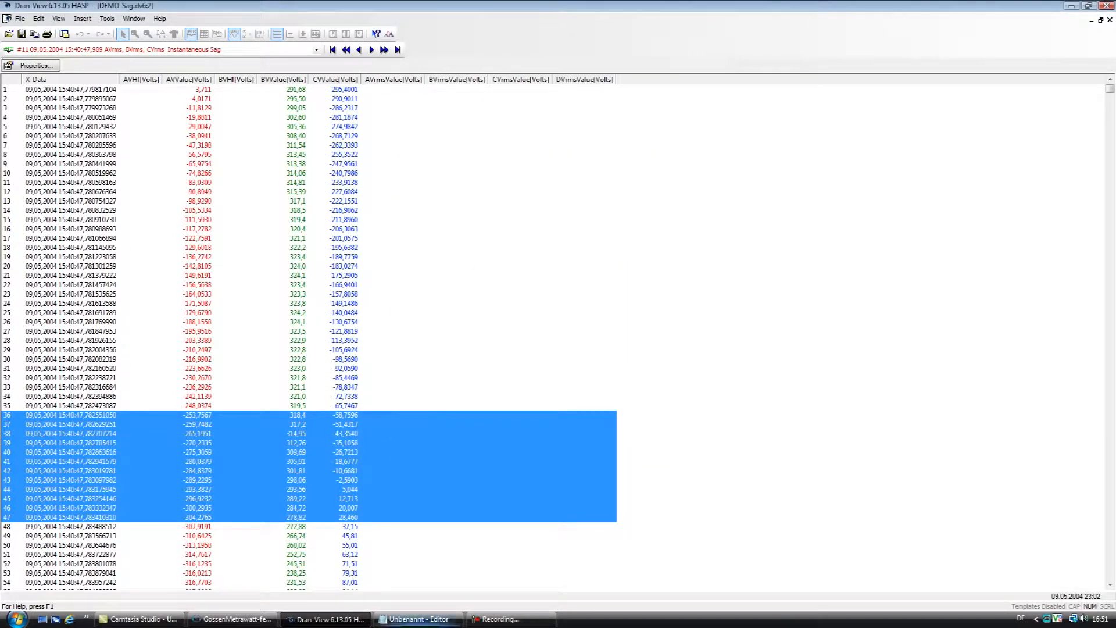
Step: Paste the copied sag samples into Notepad and reopen the phasor diagram properties
click(417, 618)
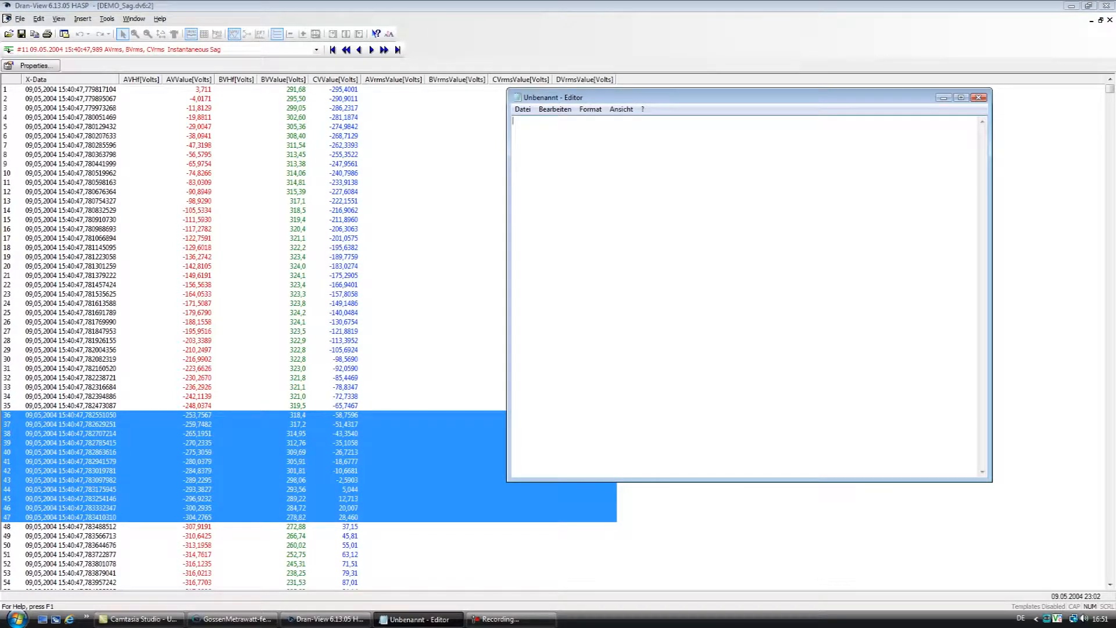
key(ctrl+v)
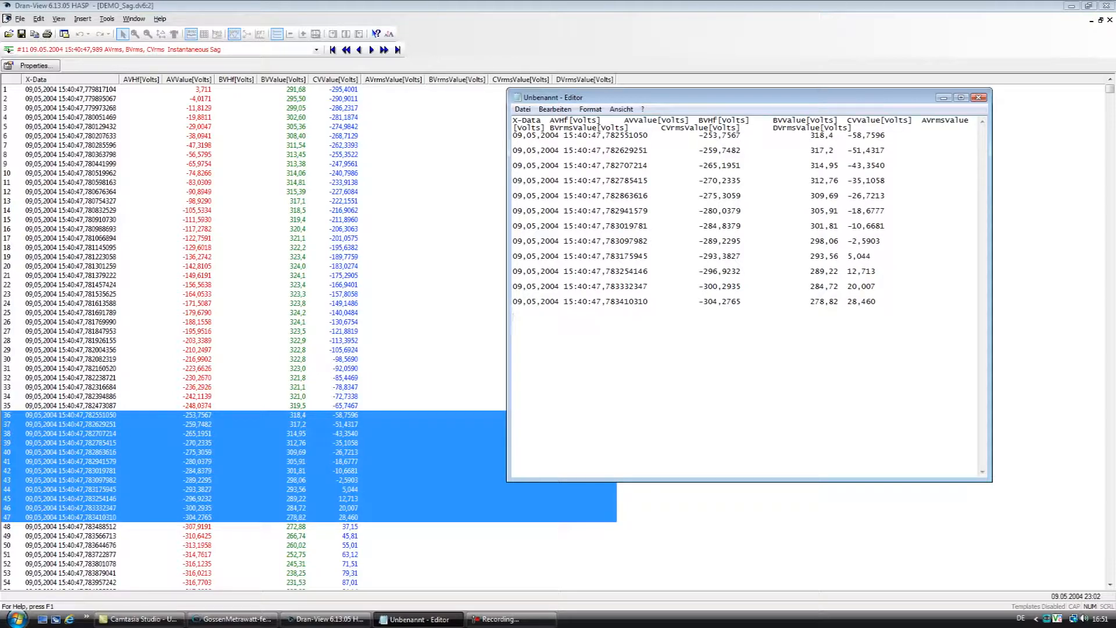
click(512, 316)
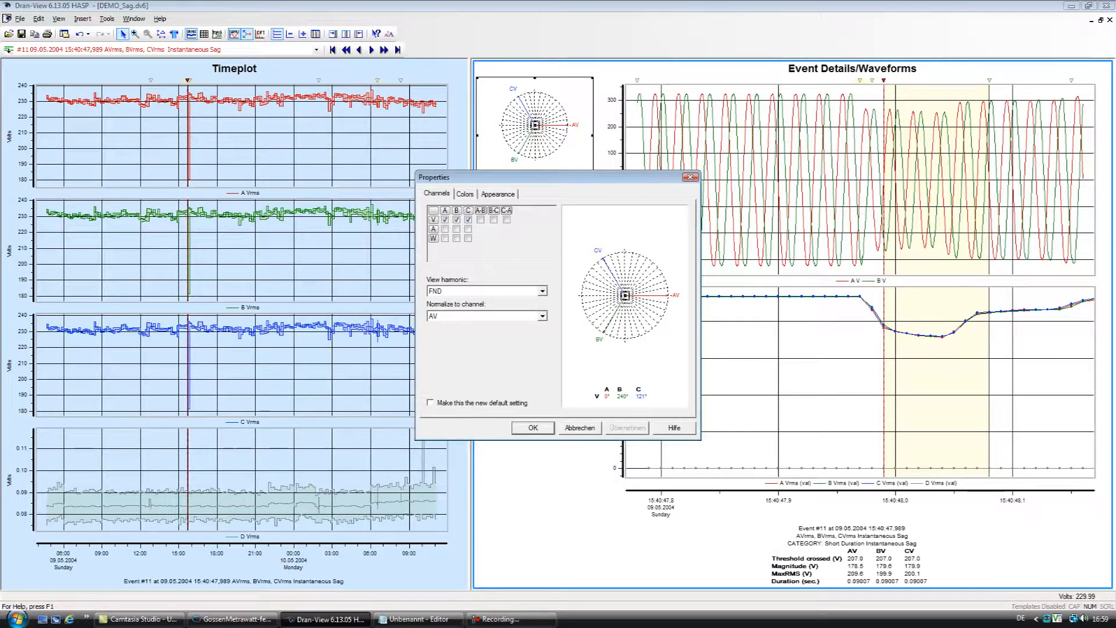
Step: Add the current (A) phasors to the phasor diagram and apply the channel selection
click(433, 229)
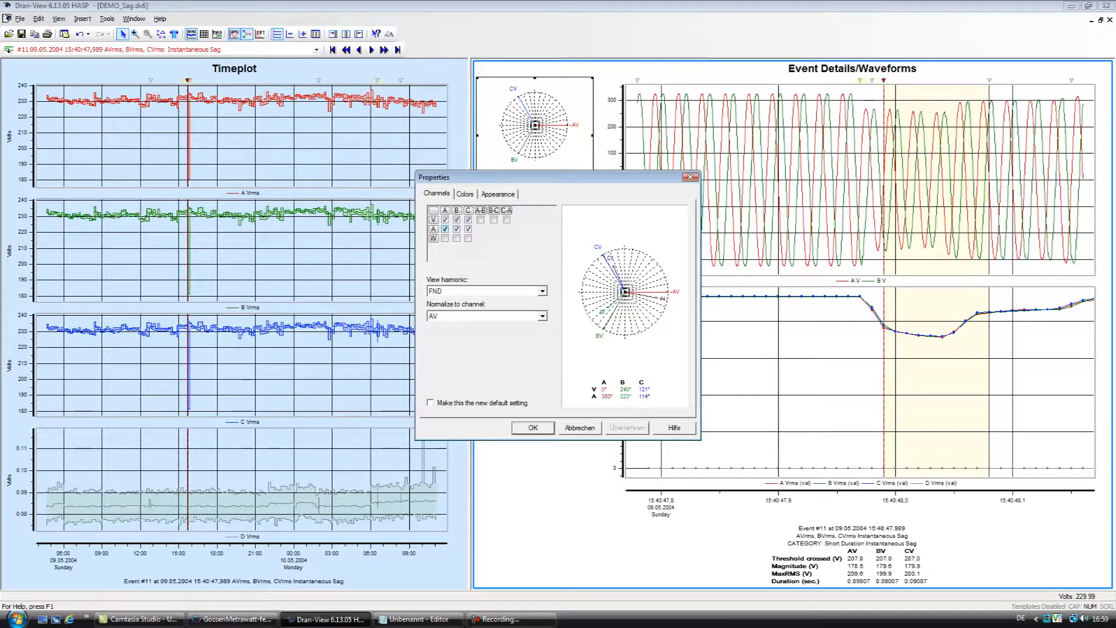
click(532, 427)
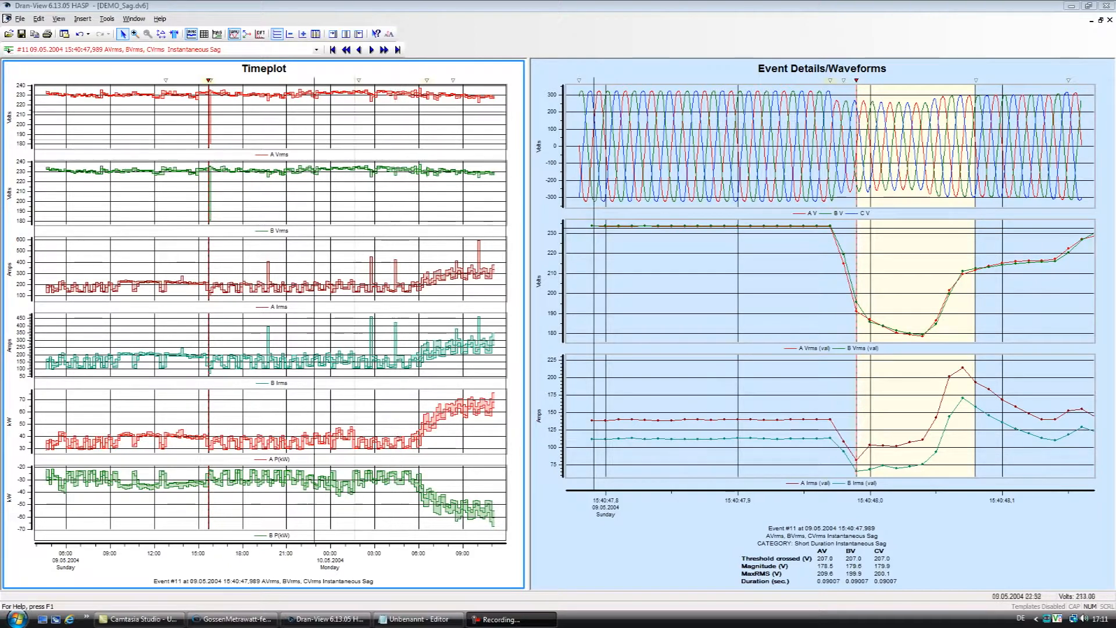
Step: Use the Rescue Kit's probe connection correction to invert the phase B current probe and apply it
click(106, 17)
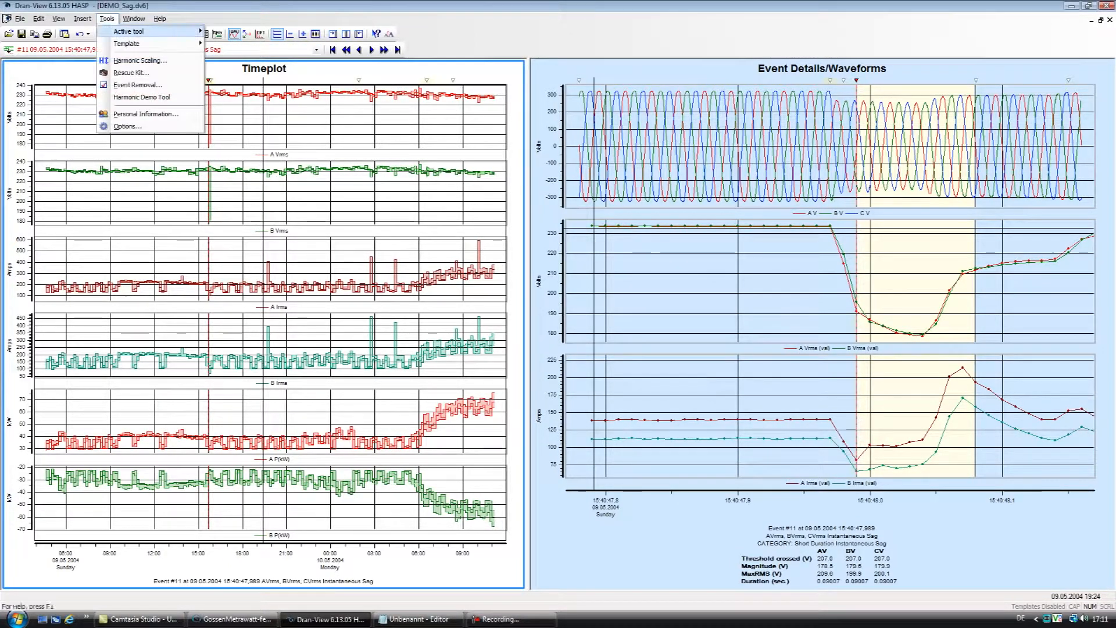
click(130, 72)
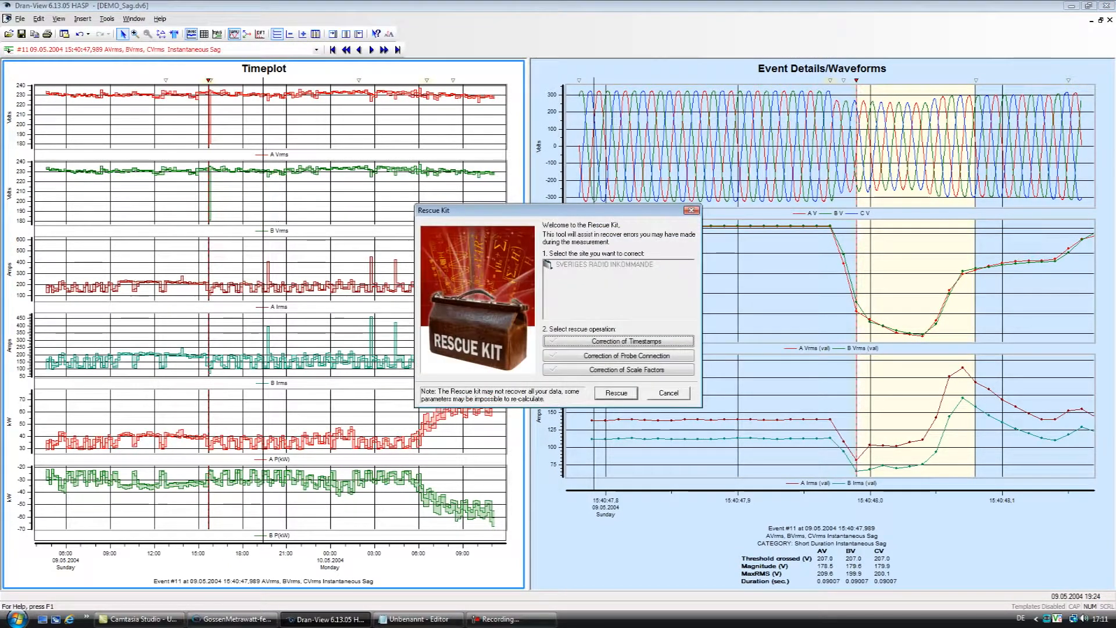
click(617, 356)
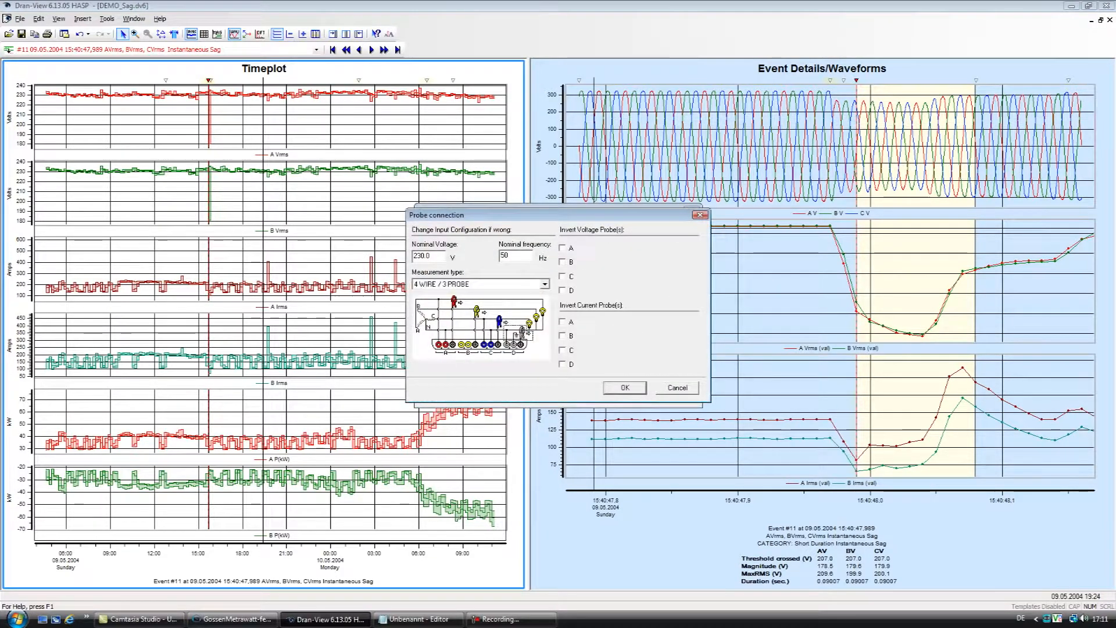
click(563, 335)
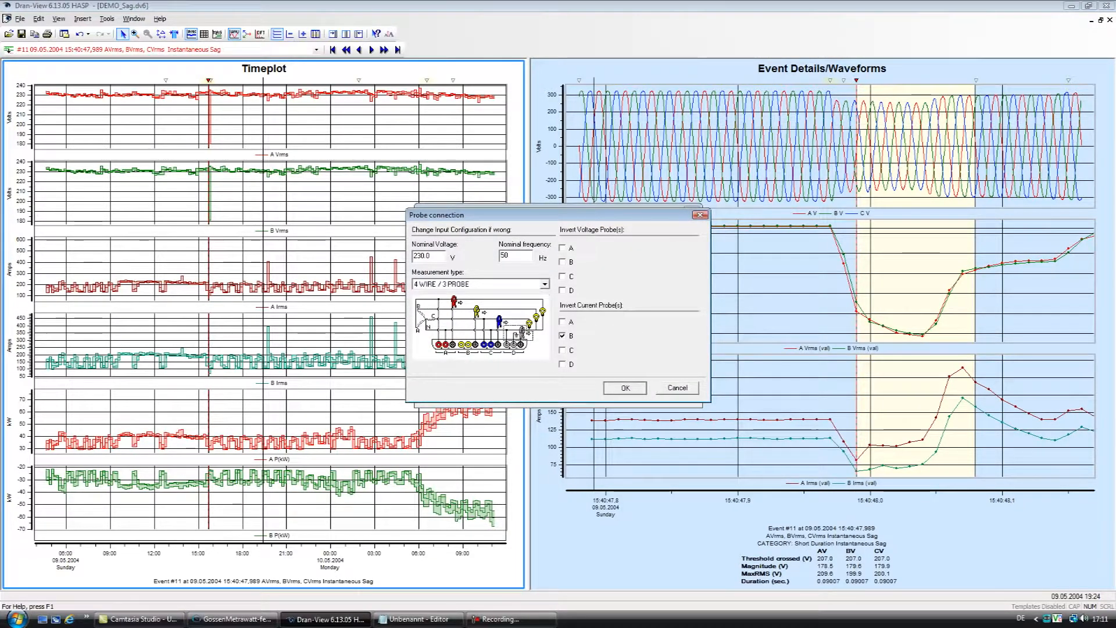
click(623, 388)
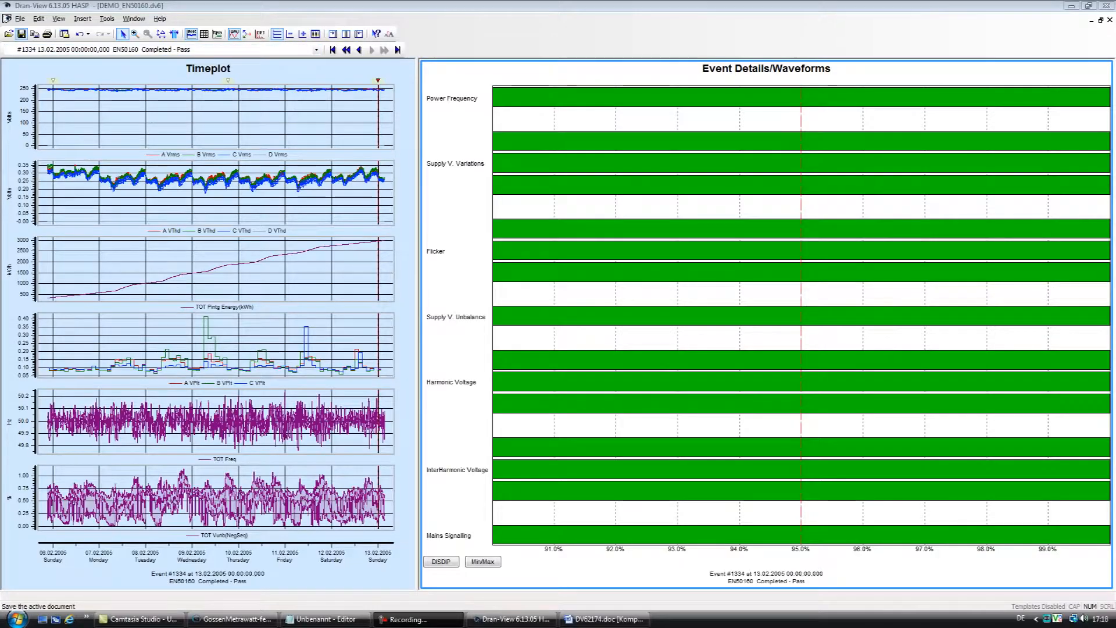
Step: Start the Report Writer as a custom report including per-phase voltage and current statistics
click(19, 18)
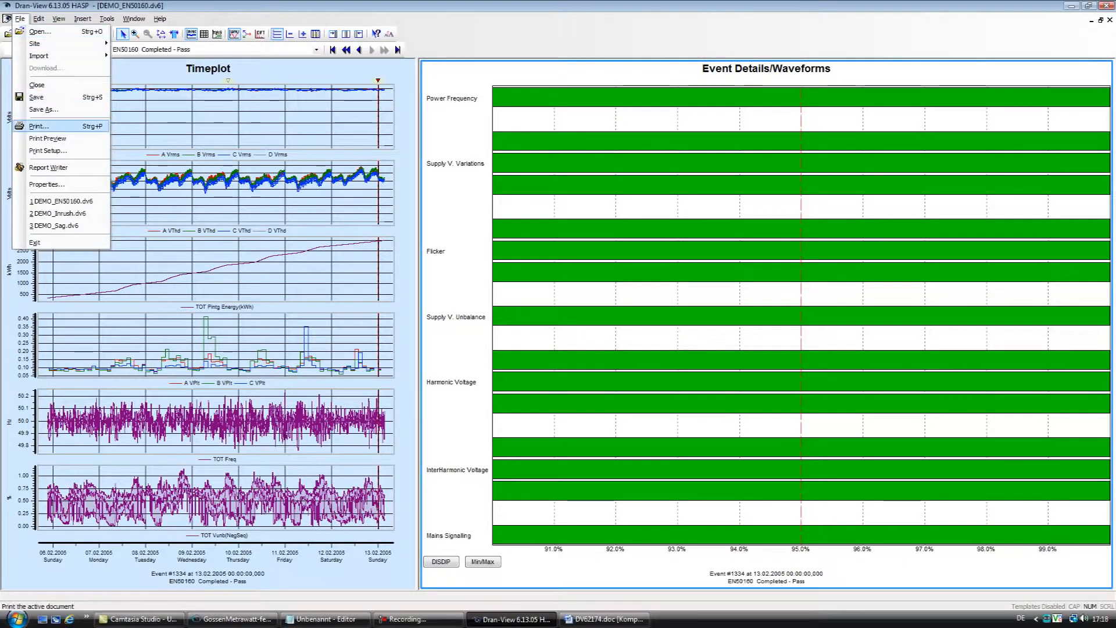
click(38, 125)
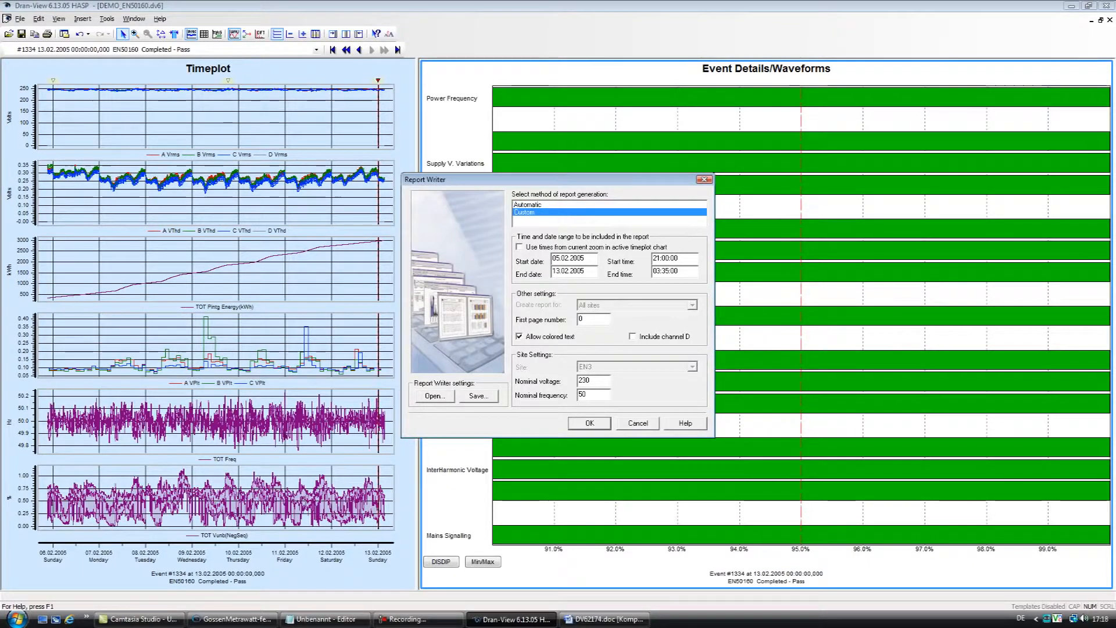
click(589, 423)
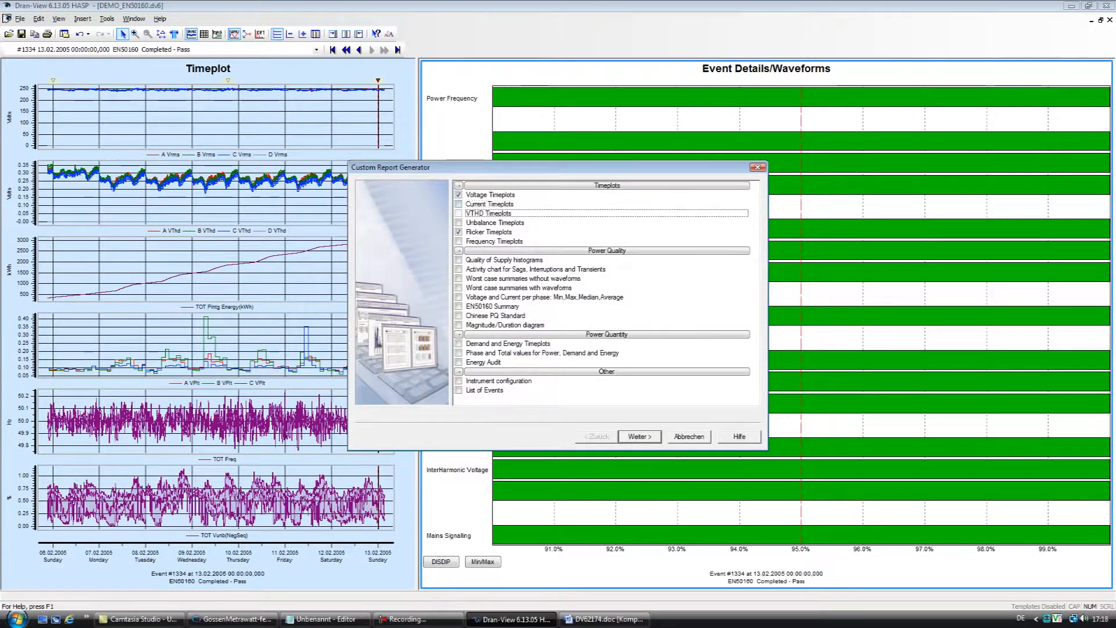
click(458, 296)
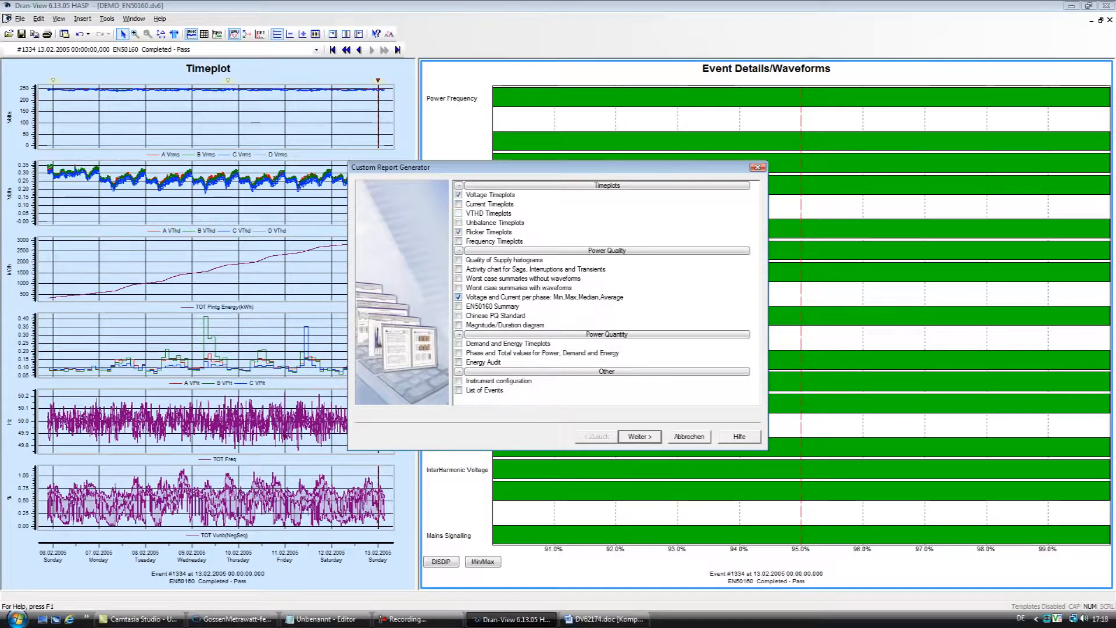
click(638, 436)
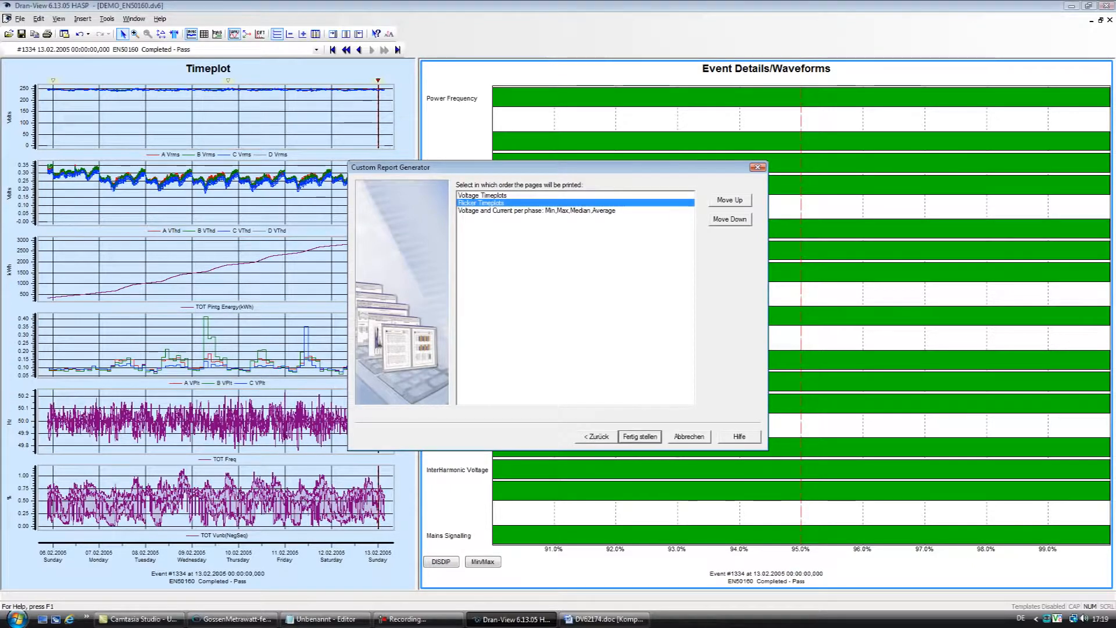
click(638, 436)
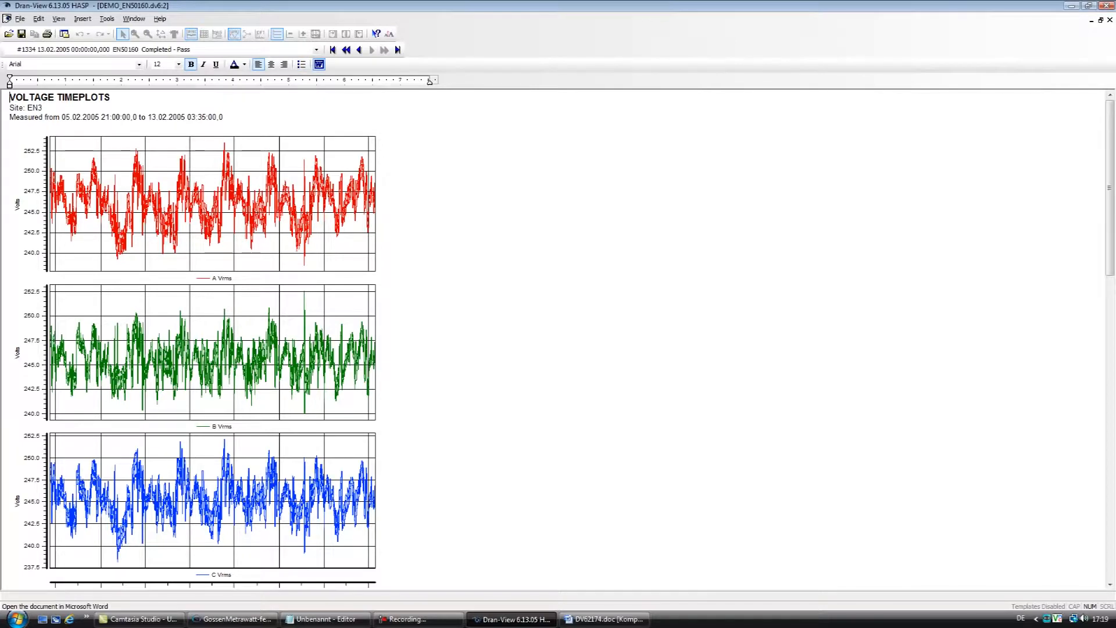
mouse_move(318, 64)
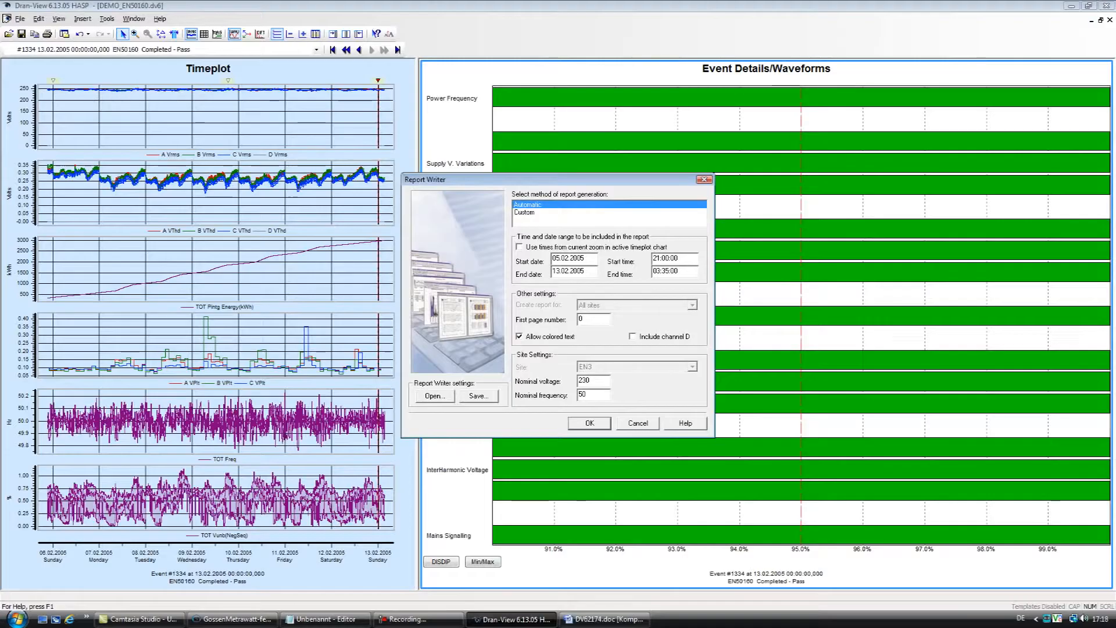
Step: Redo the custom report without current timeplots, with per-phase voltage and current statistics, and open it in Word
click(607, 211)
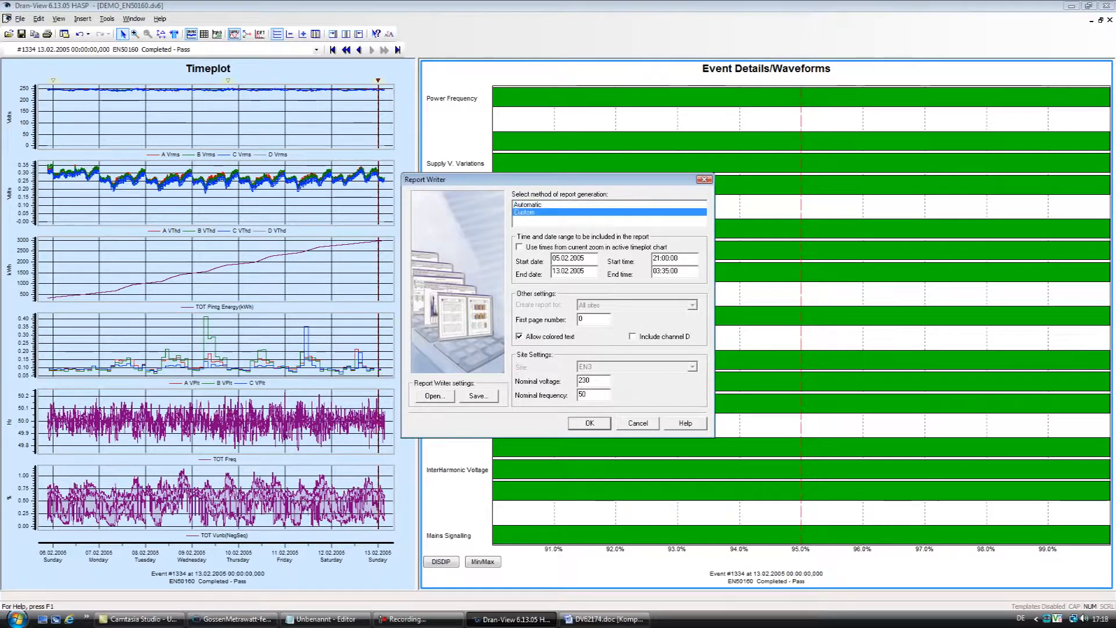
click(588, 423)
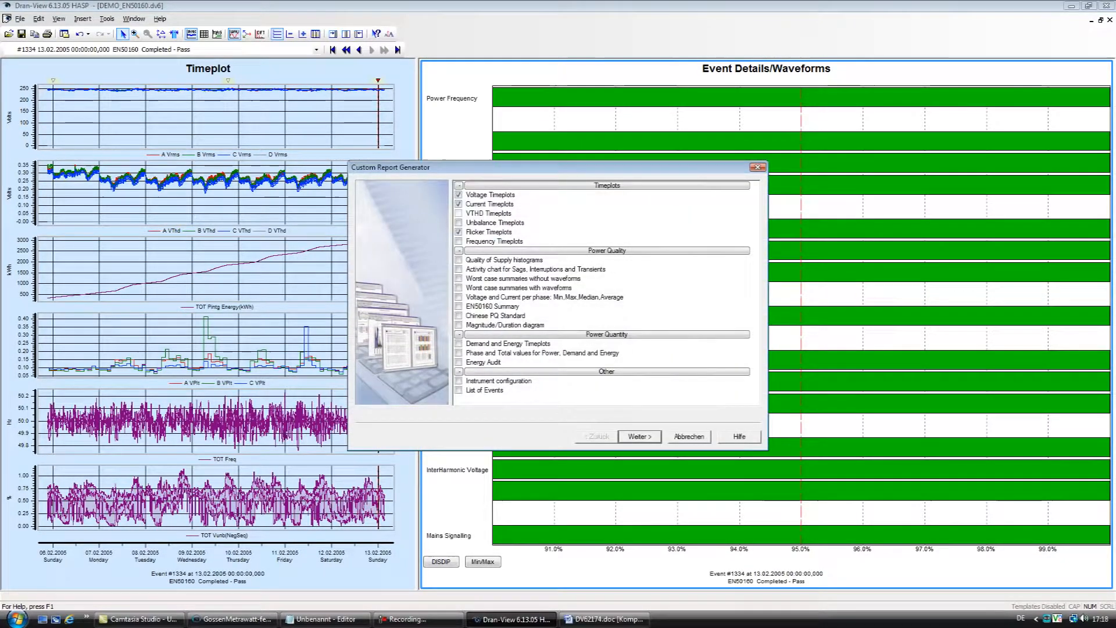
click(458, 205)
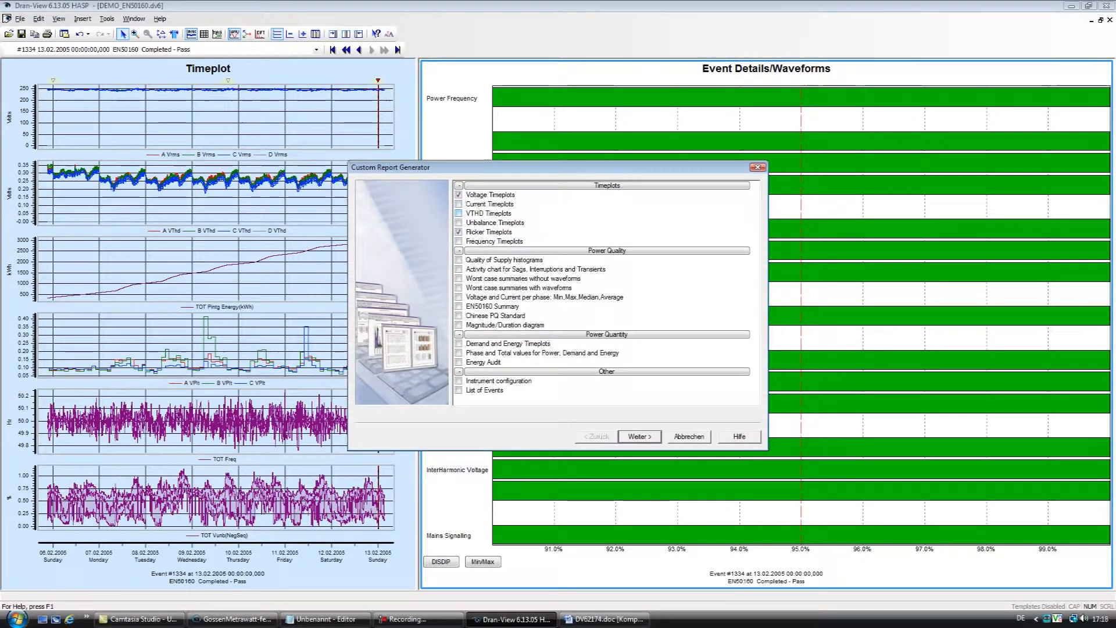
click(458, 297)
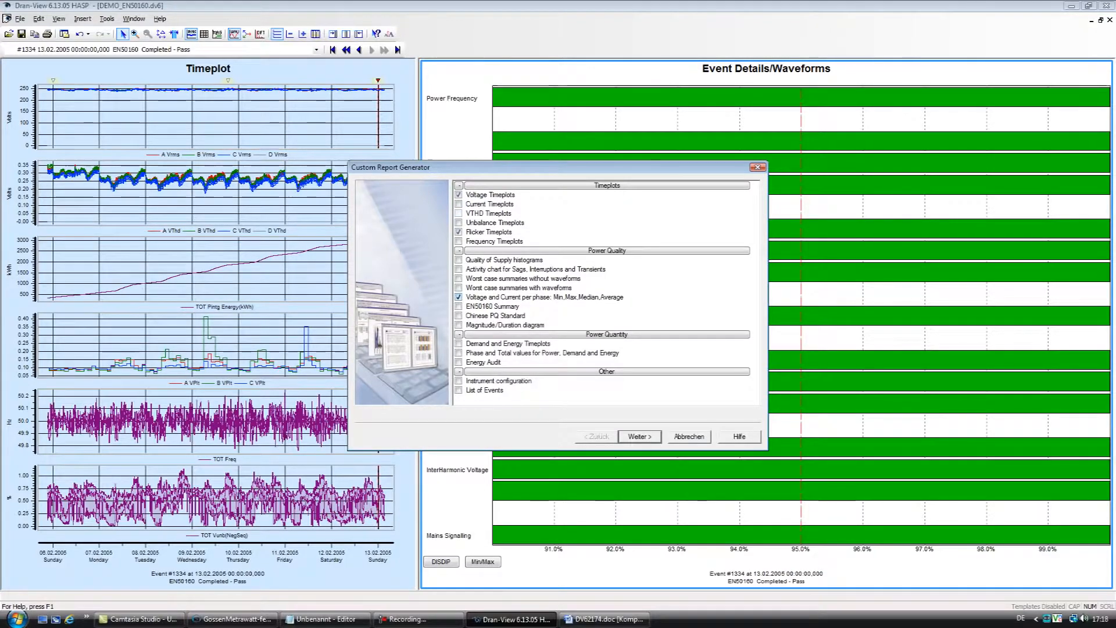
click(603, 617)
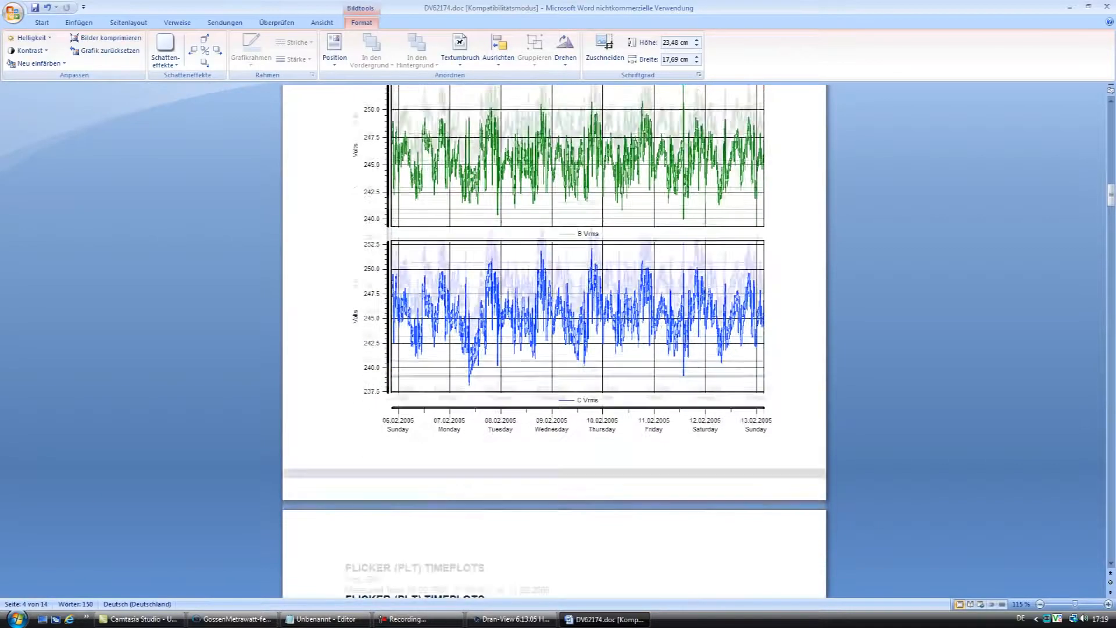
scroll(down, 3)
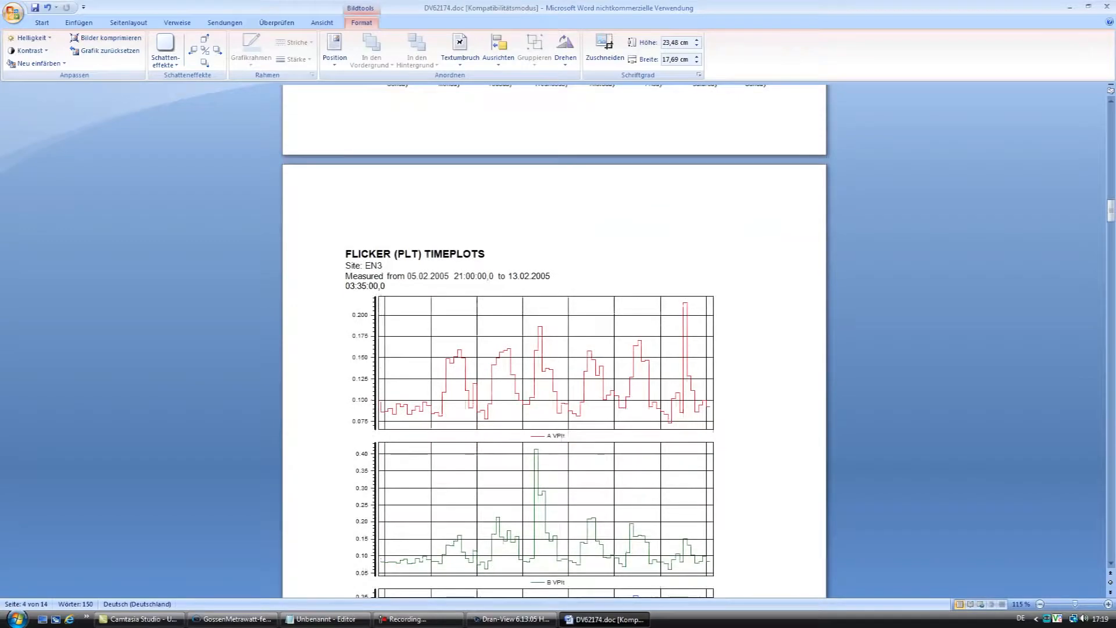
scroll(down, 3)
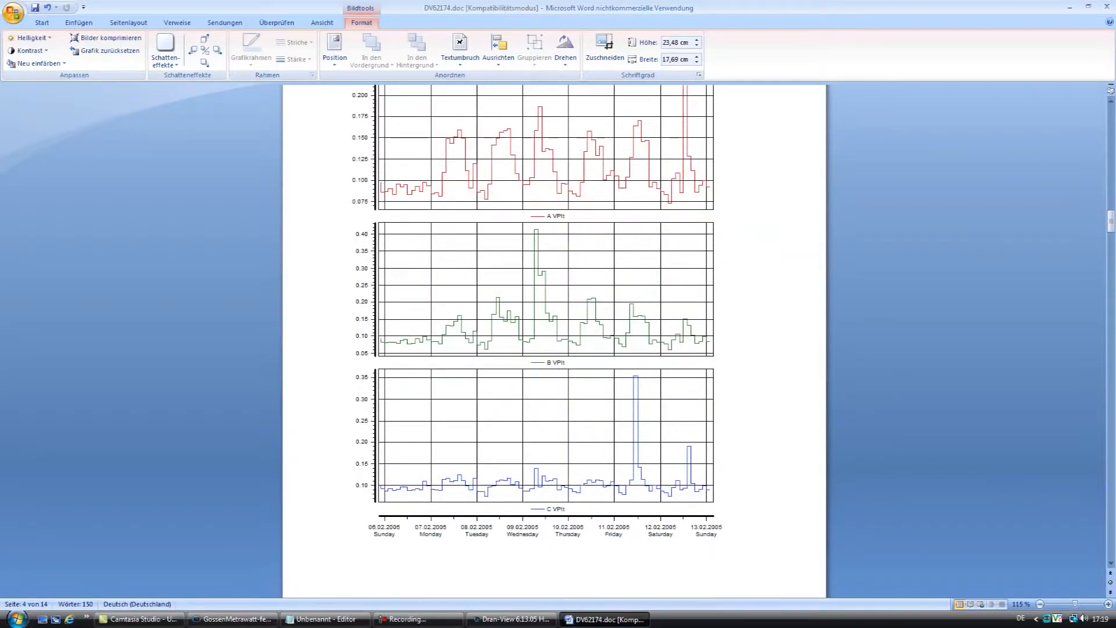
scroll(down, 3)
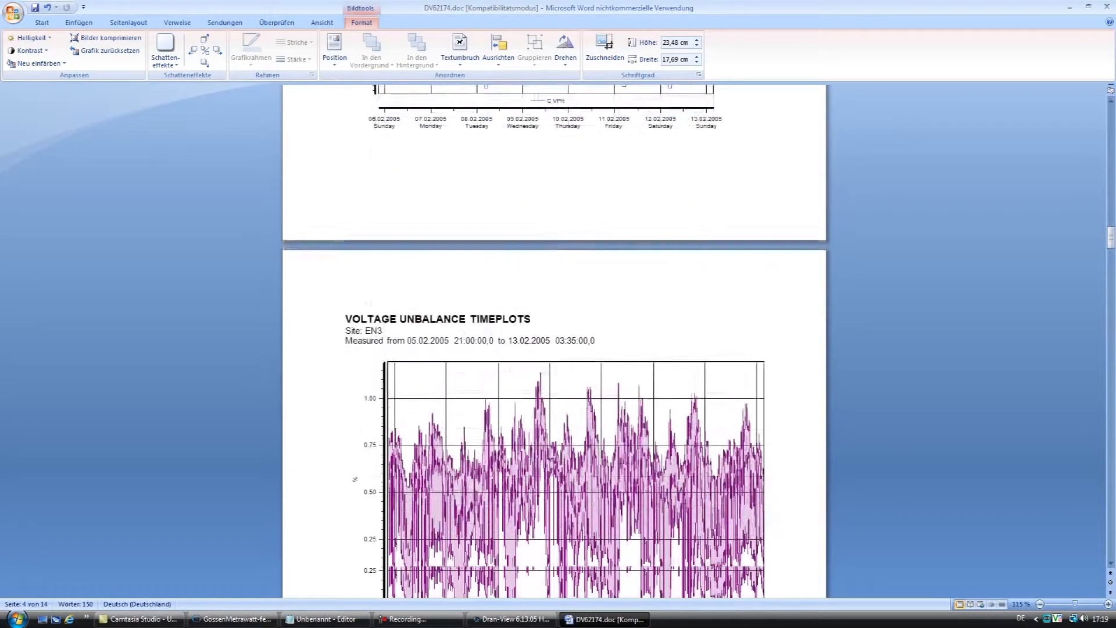
scroll(down, 3)
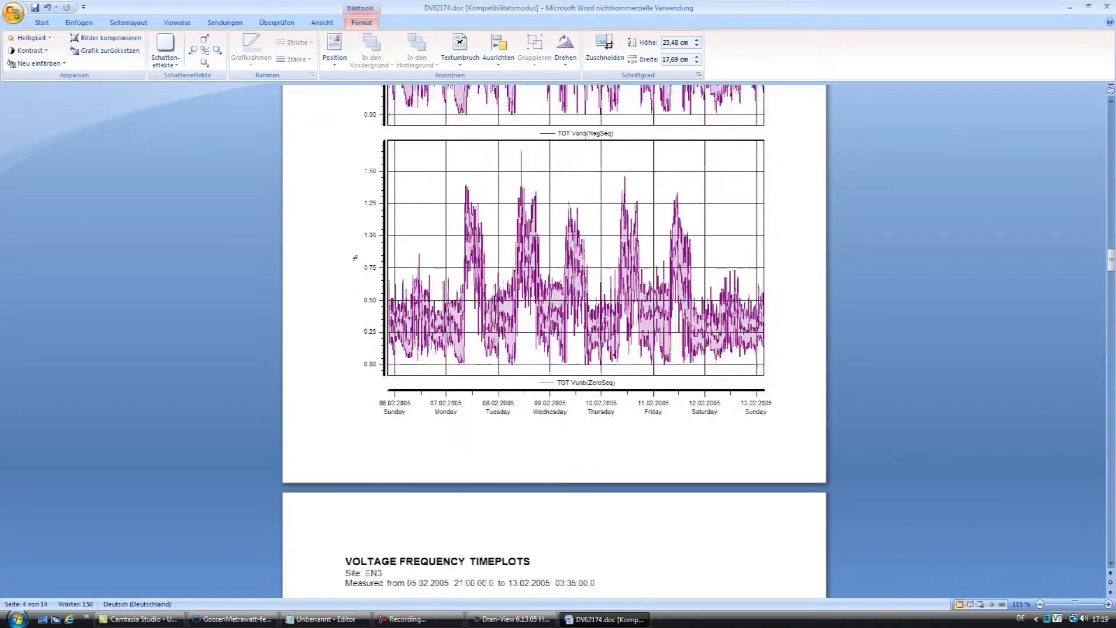
click(42, 22)
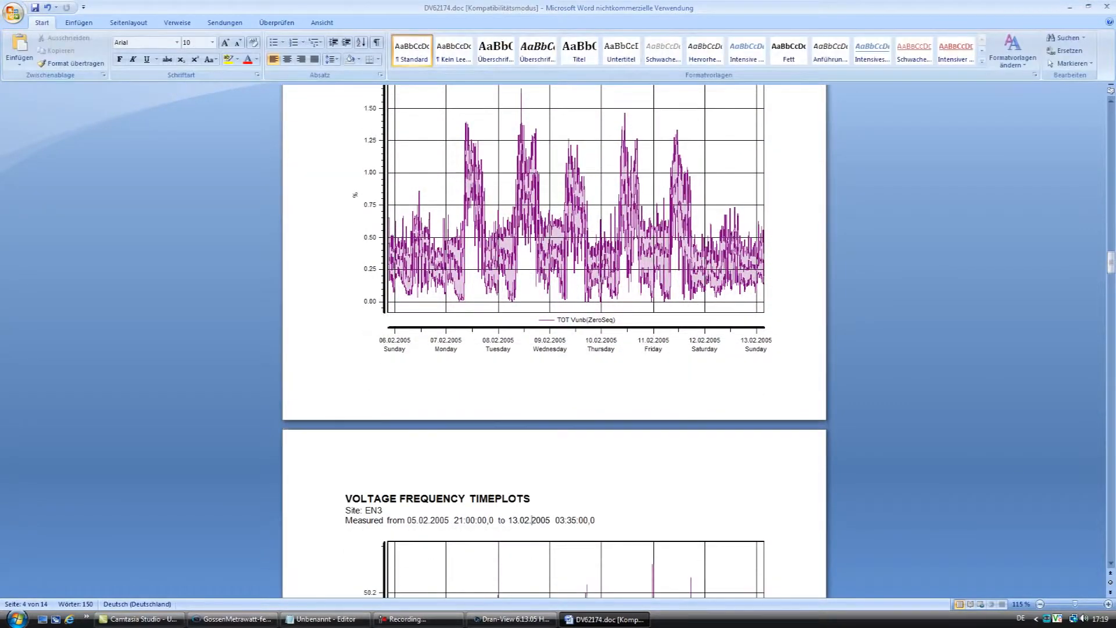
scroll(down, 3)
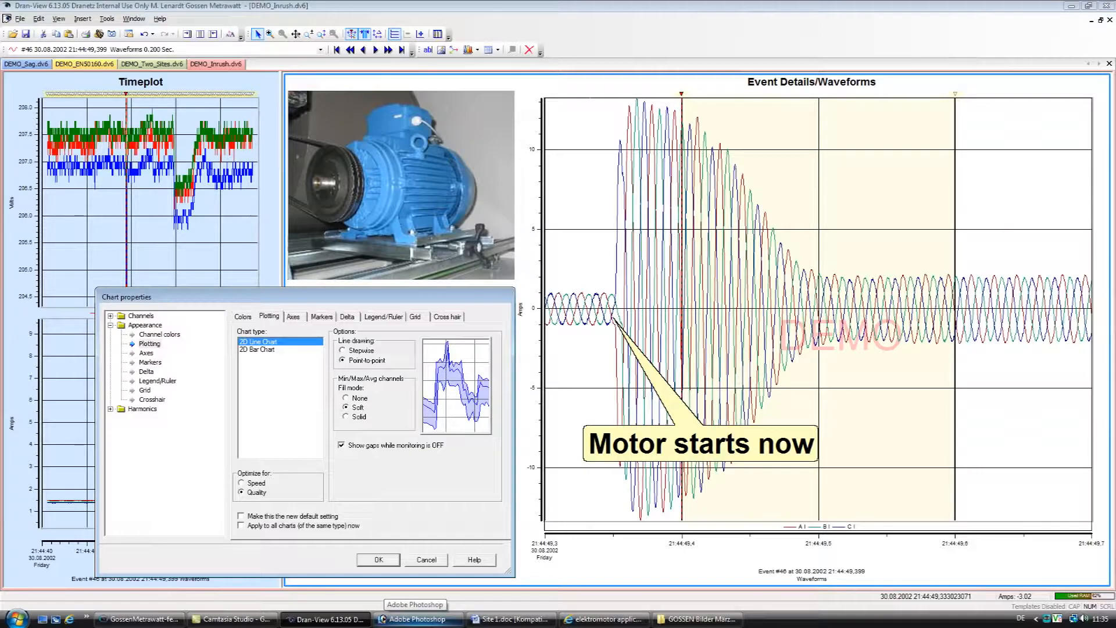
Step: Bring up the Tools list over the DEMO_Sag recording
click(106, 17)
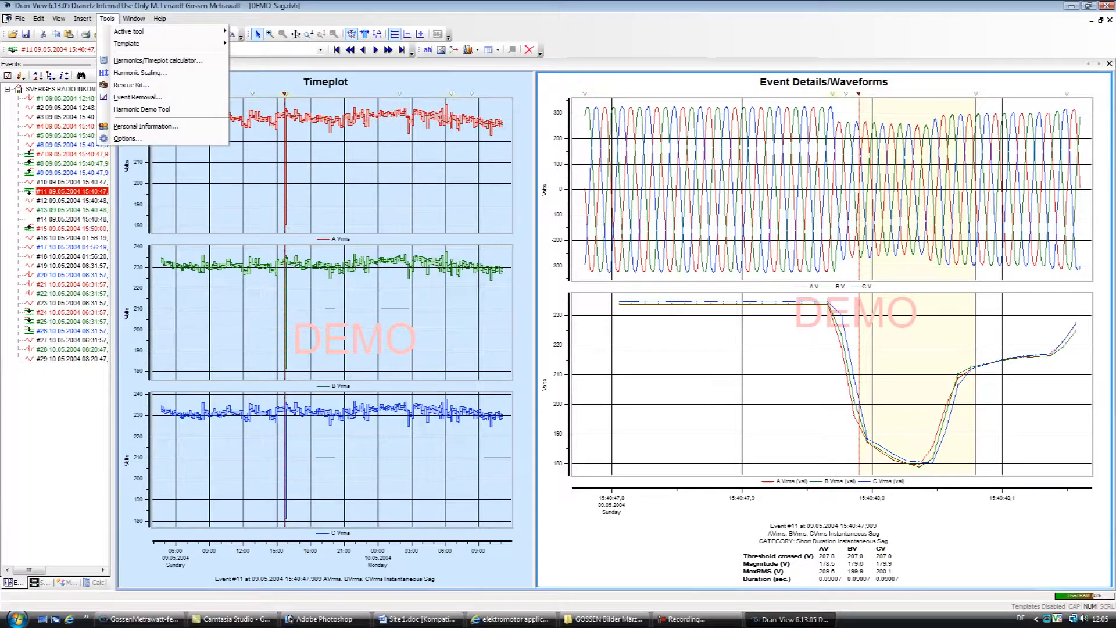
mouse_move(157, 59)
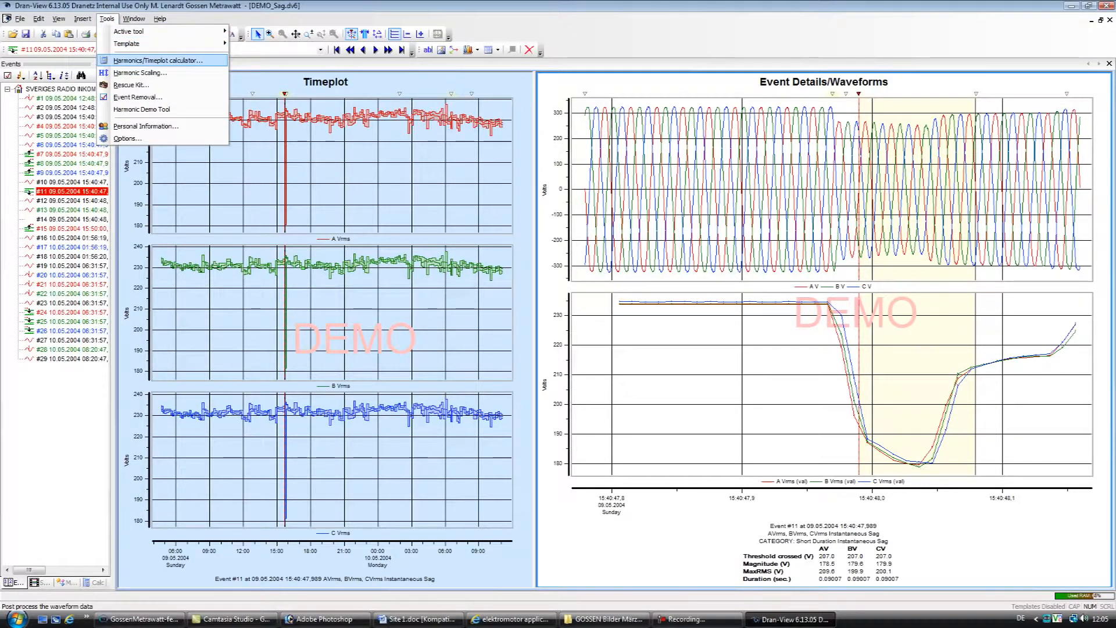
Step: Switch the Harmonics/Timeplot Calculator to a custom set including current magnitudes and apply it
click(157, 59)
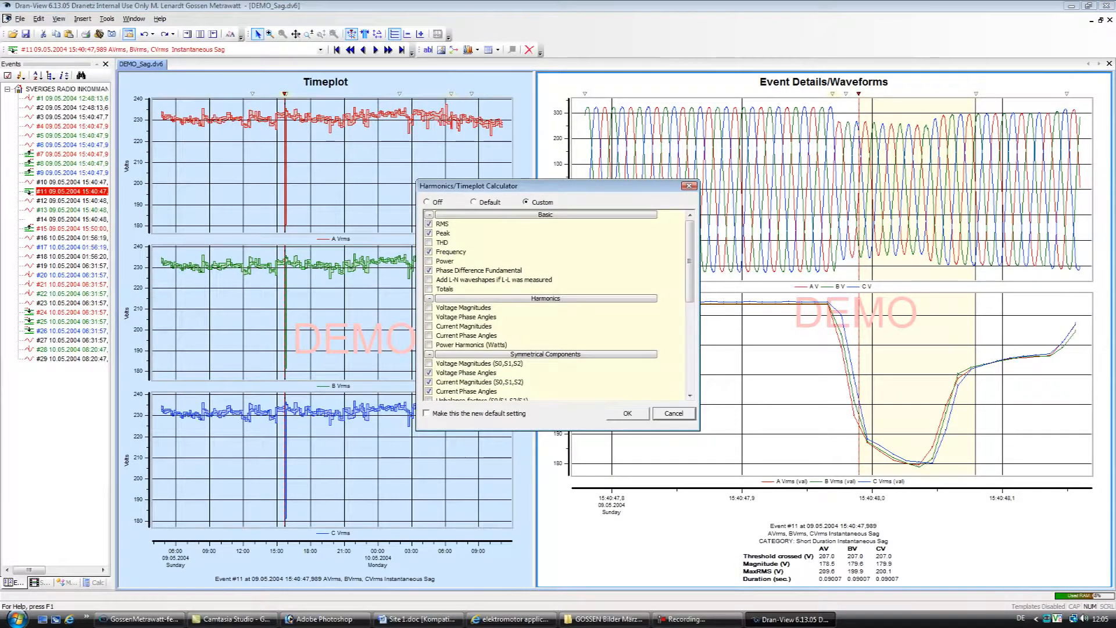
click(429, 242)
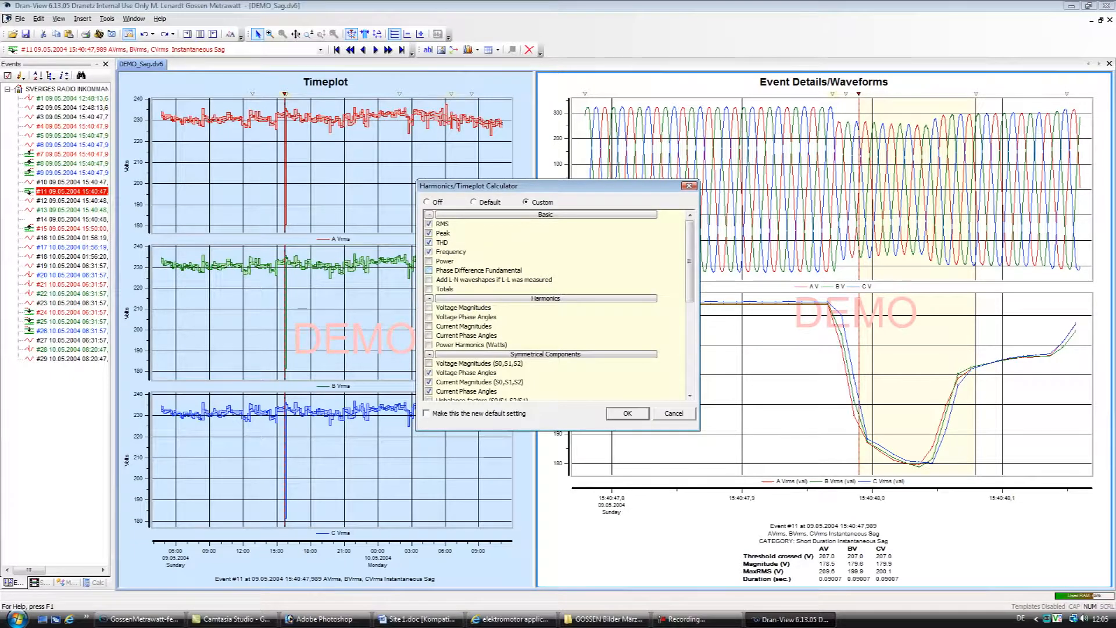
click(429, 325)
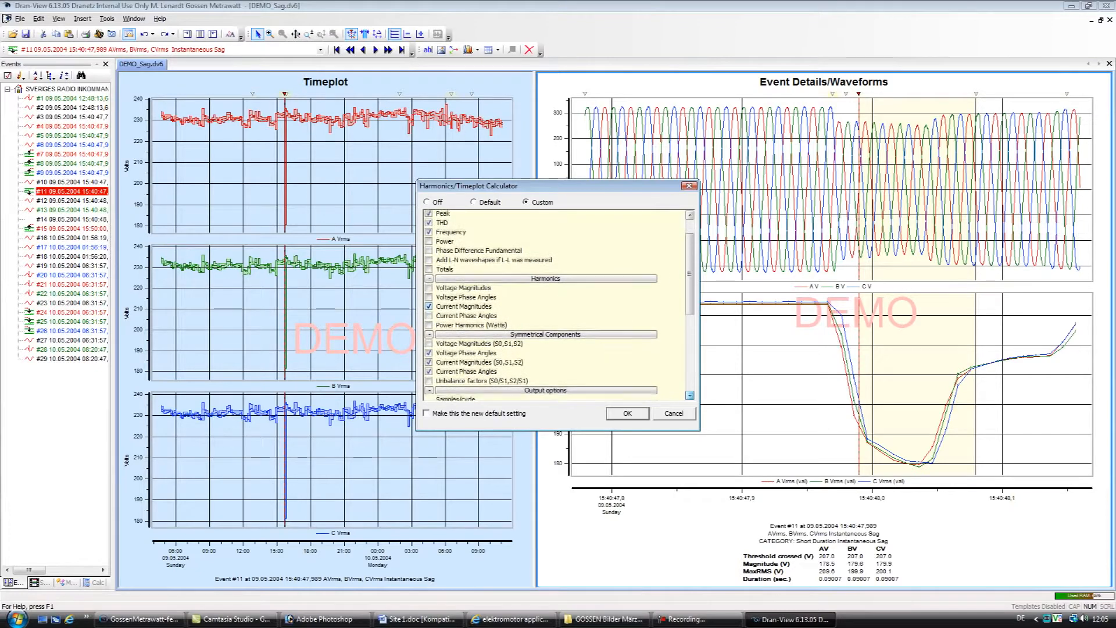
scroll(down, 3)
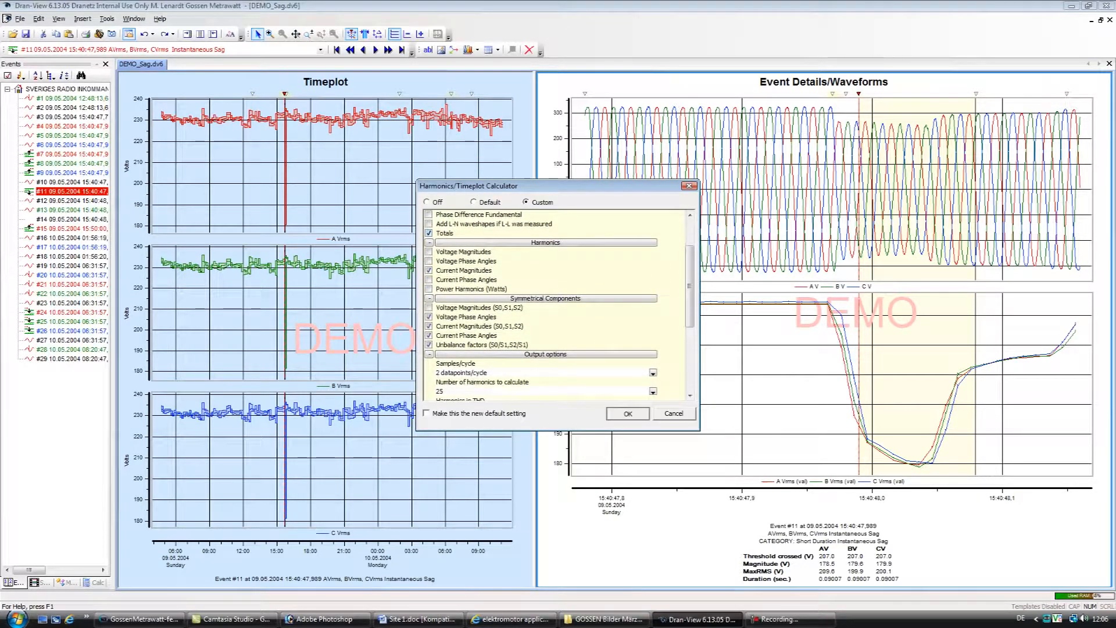
click(626, 413)
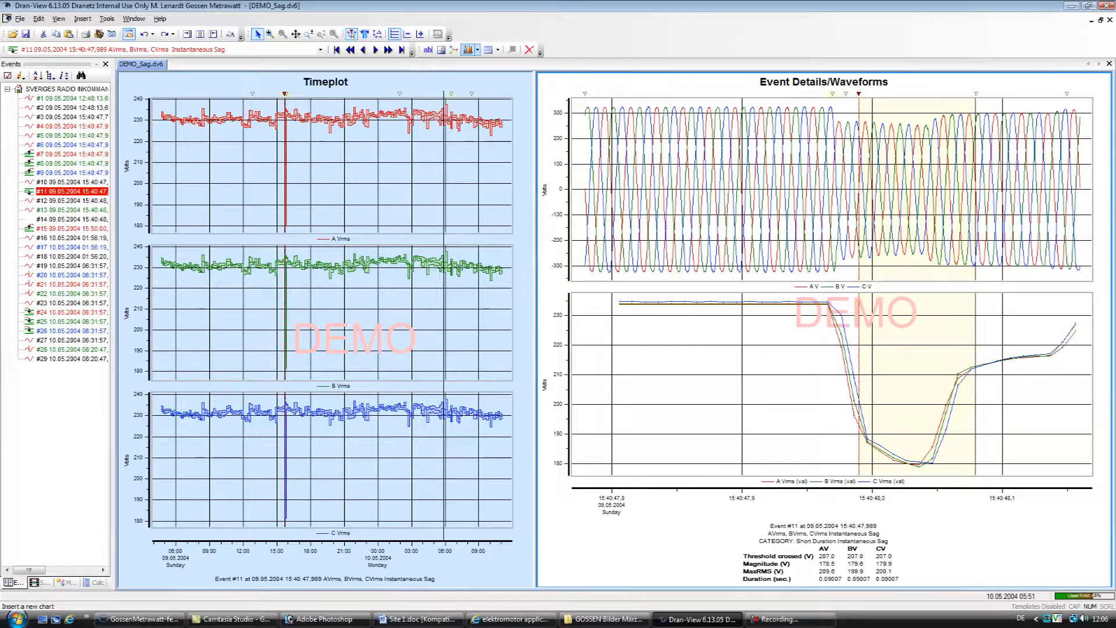
Step: Insert a DFT waveform harmonics chart for the sag event
click(468, 49)
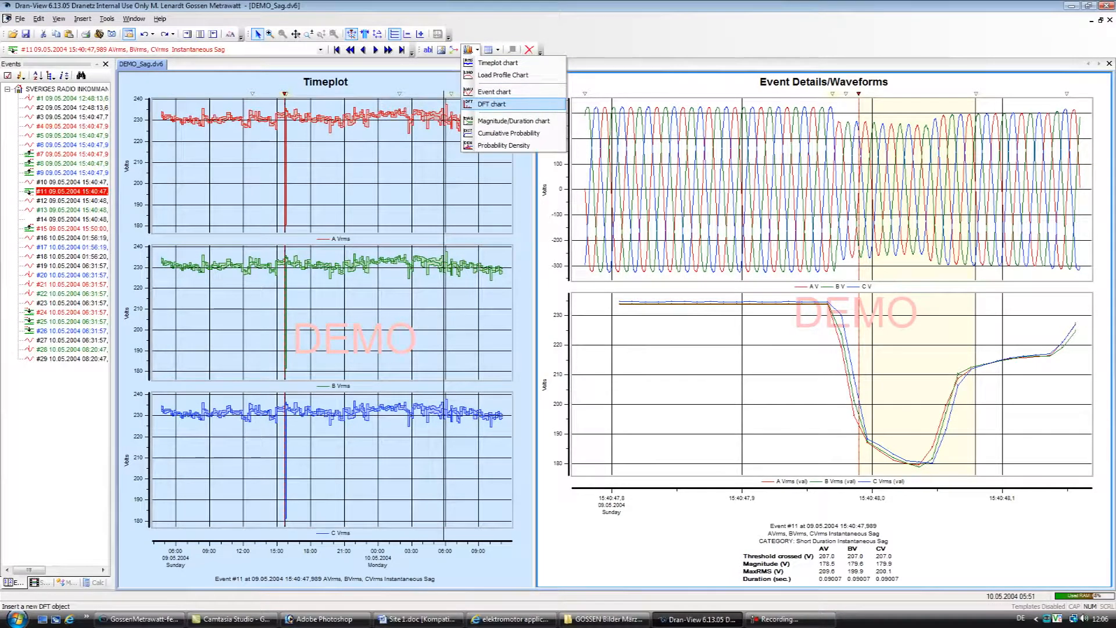
click(490, 103)
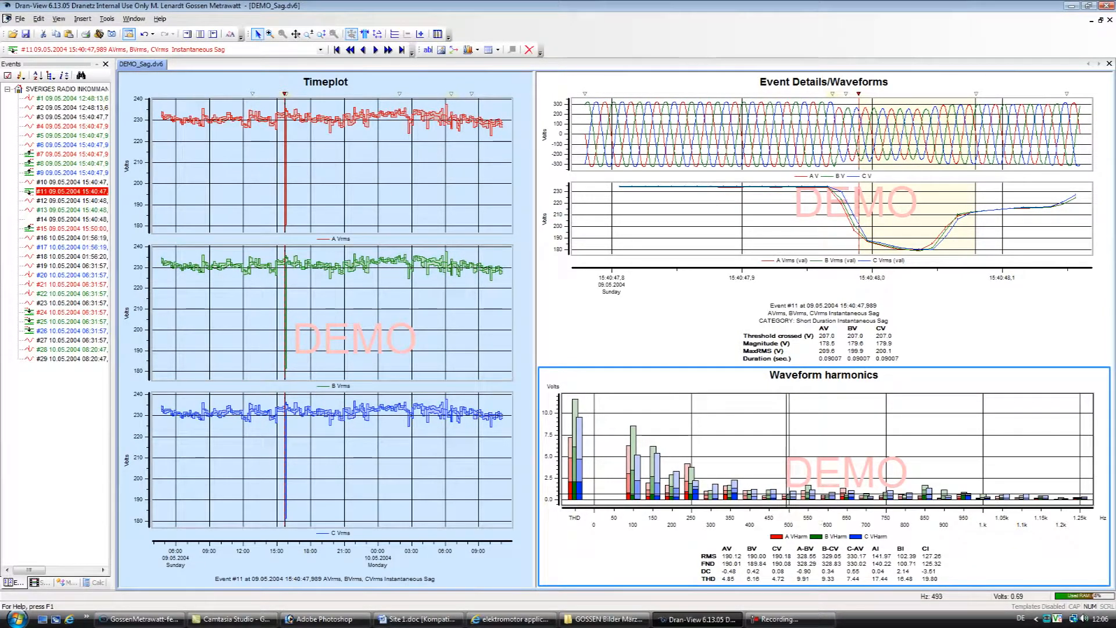
mouse_move(797, 514)
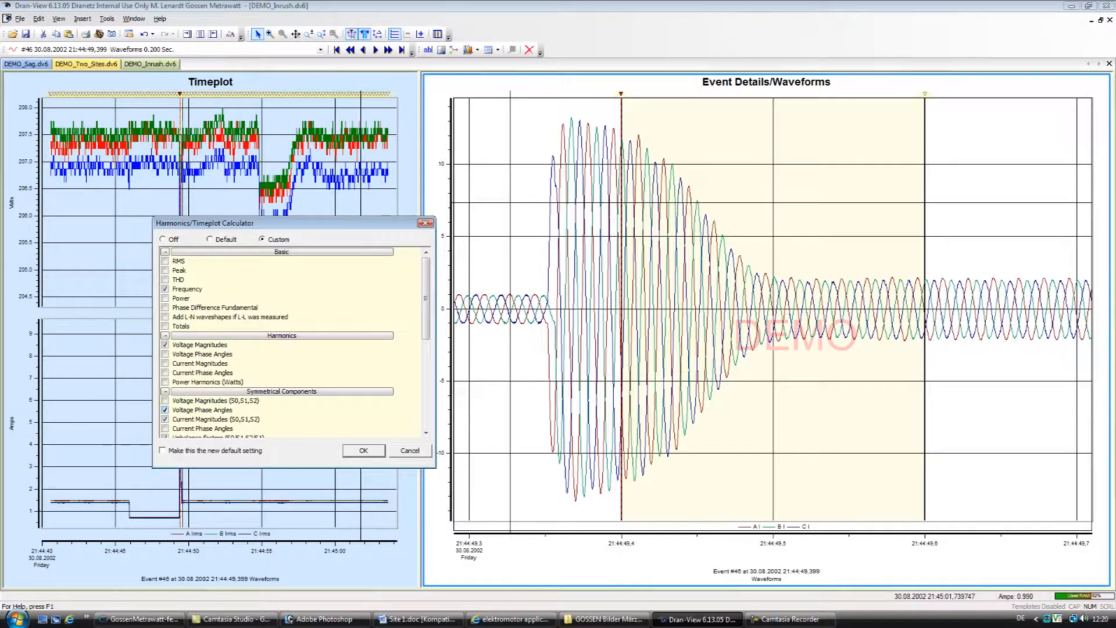
Step: Show chart properties for the DEMO_Two_Sites waveform chart listing Greenhill channels
click(363, 450)
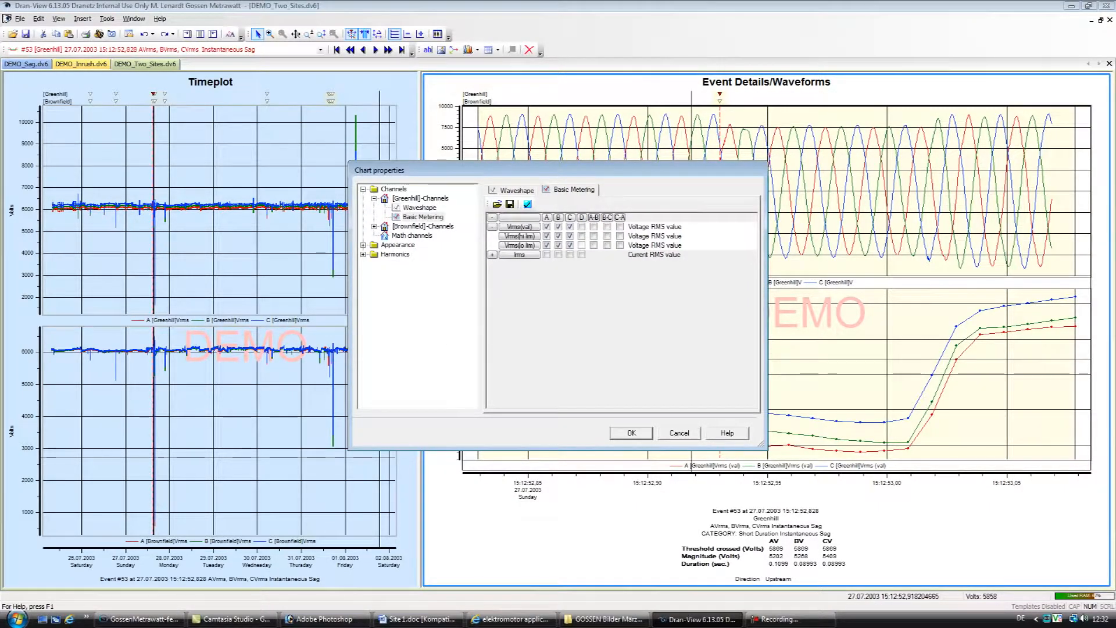
Step: Browse the math-channel formula editor's Mathematical category and PWR function description, then close it
click(411, 236)
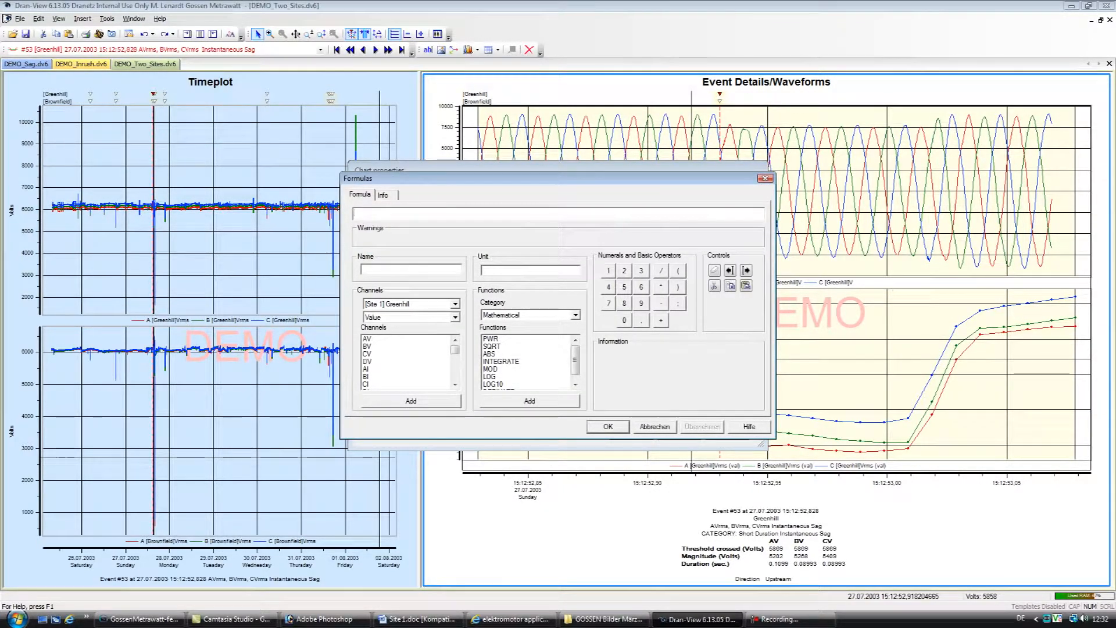
click(586, 315)
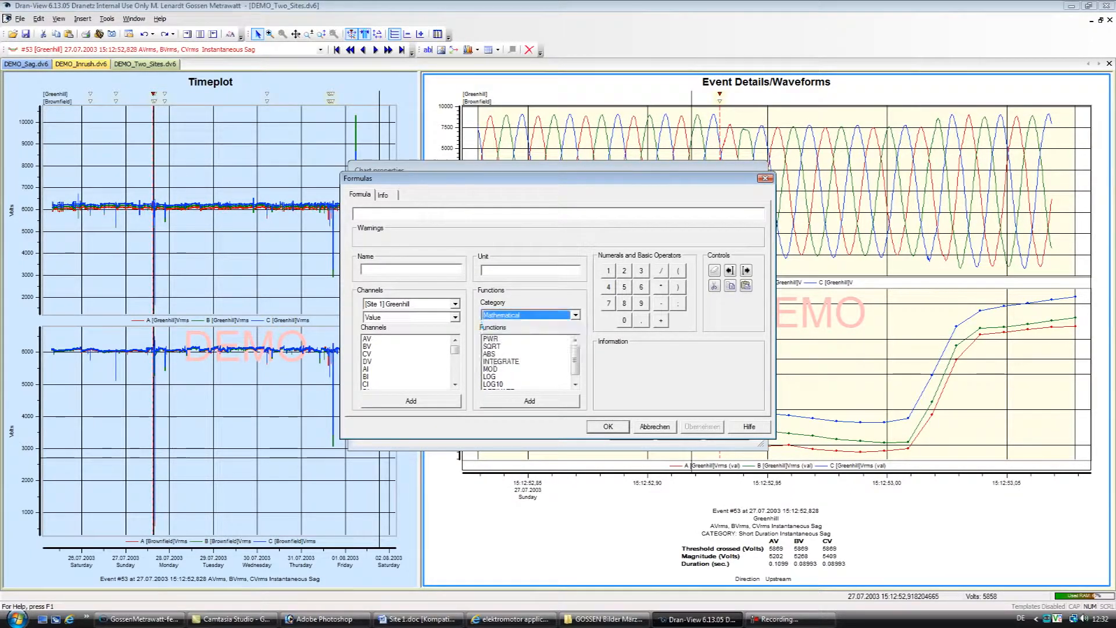
click(491, 337)
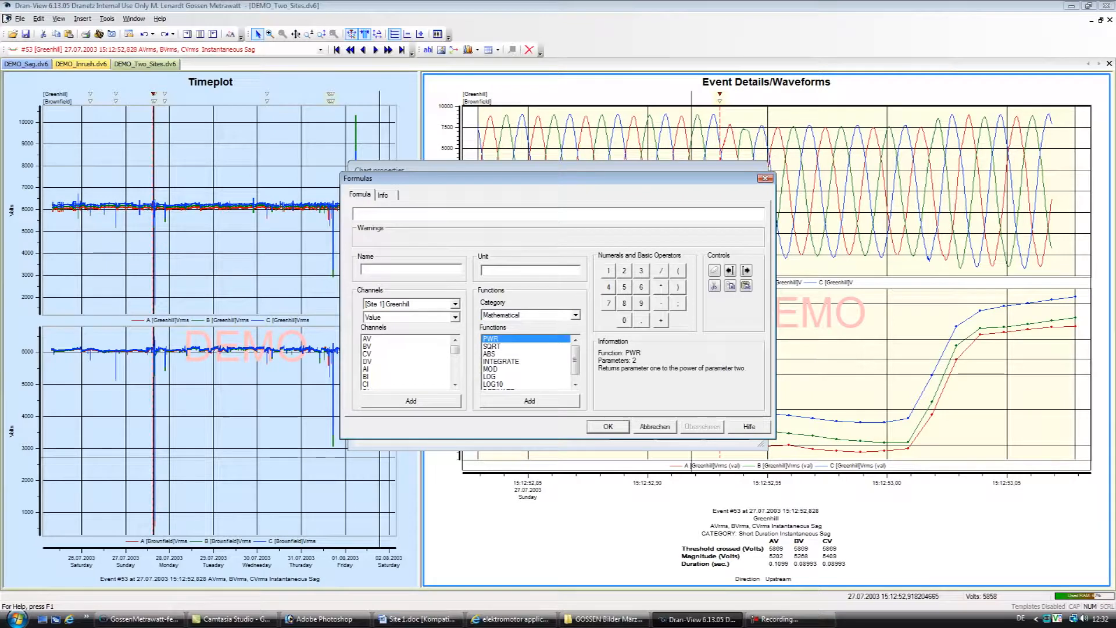
click(582, 315)
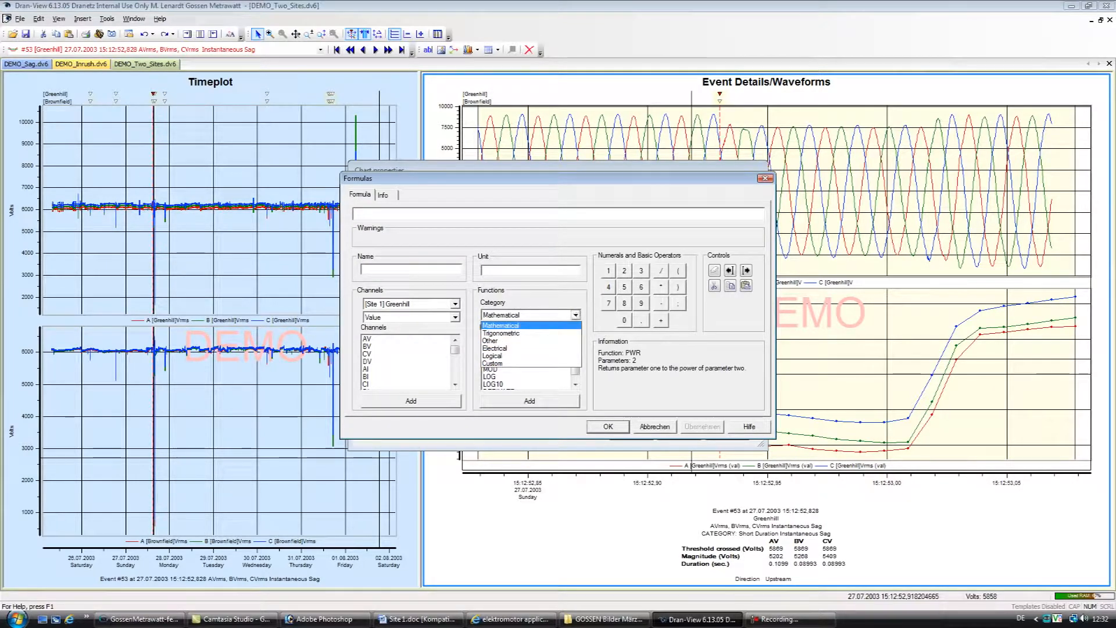
click(503, 332)
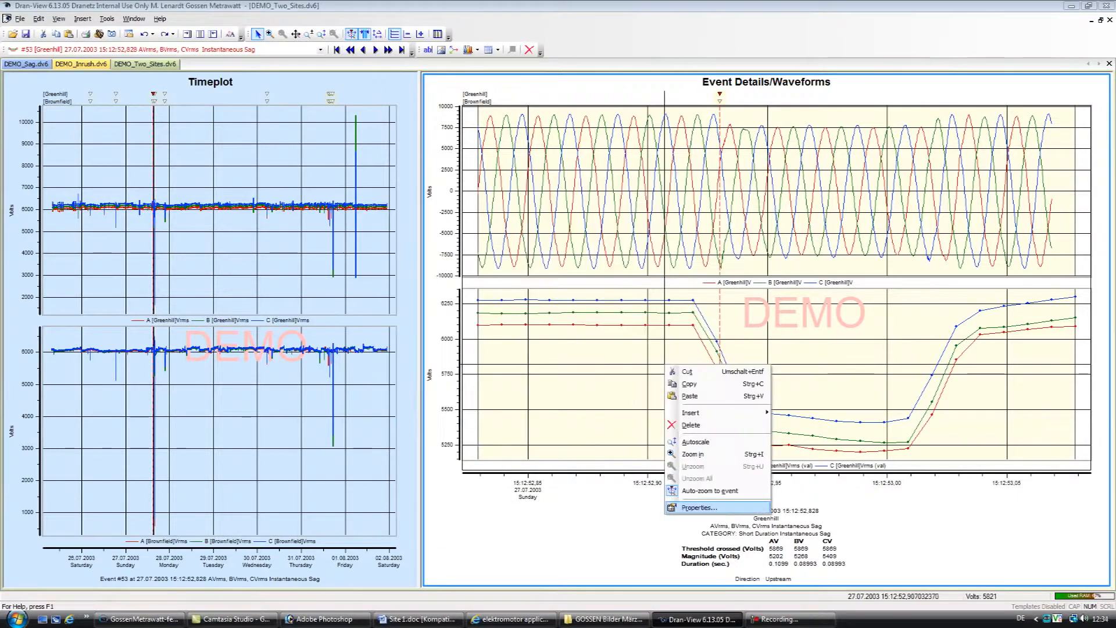
Step: Turn on the Neutral_Calc math channel in the chart properties and confirm
click(697, 507)
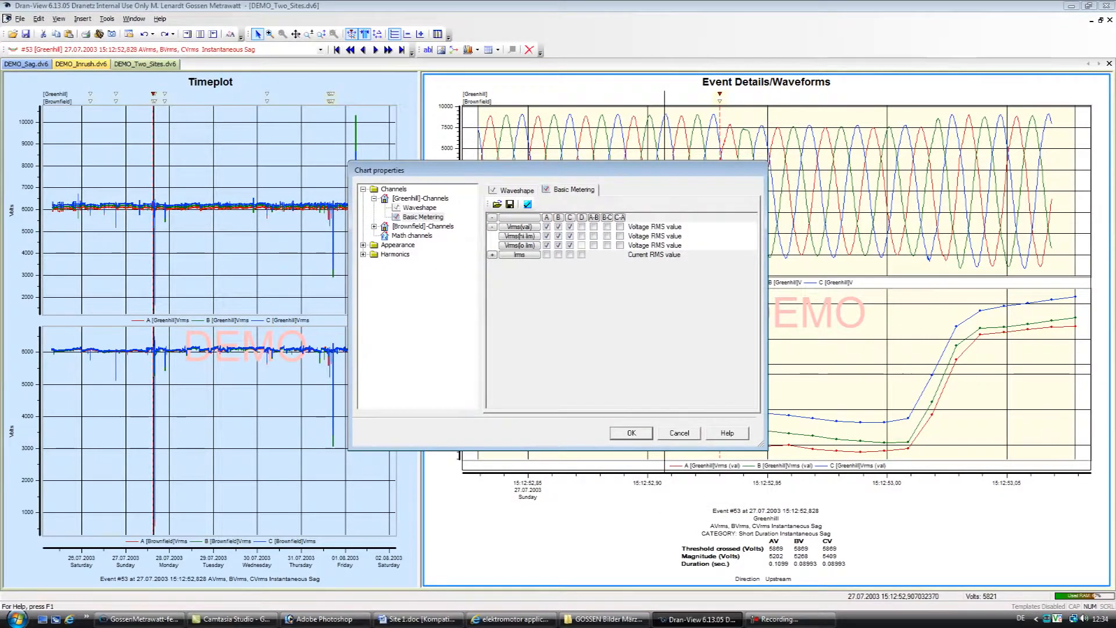
click(412, 236)
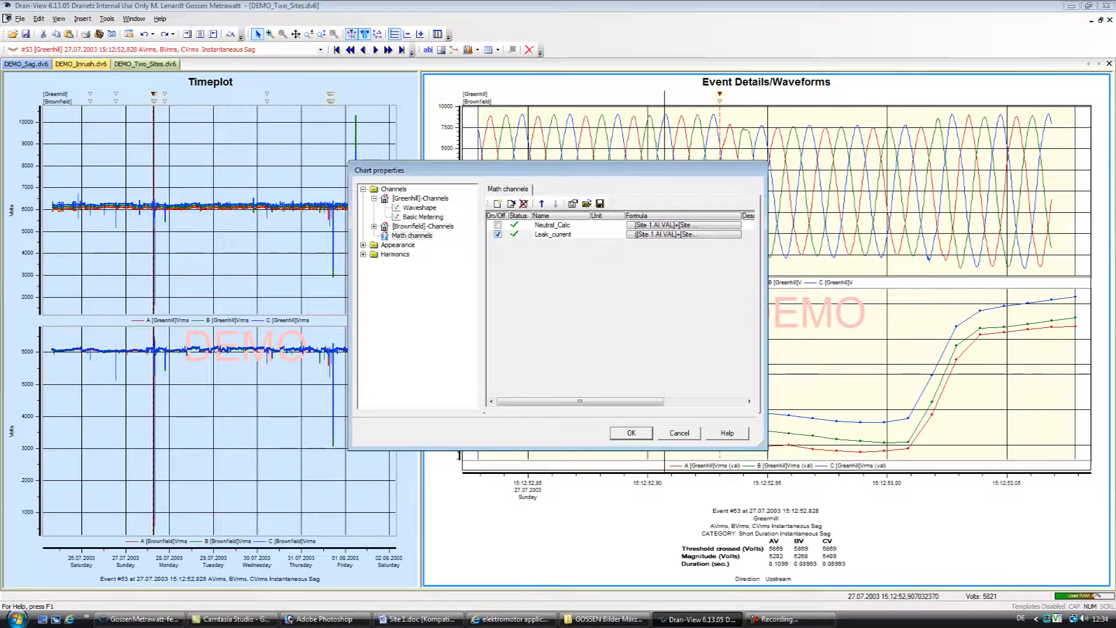
click(497, 224)
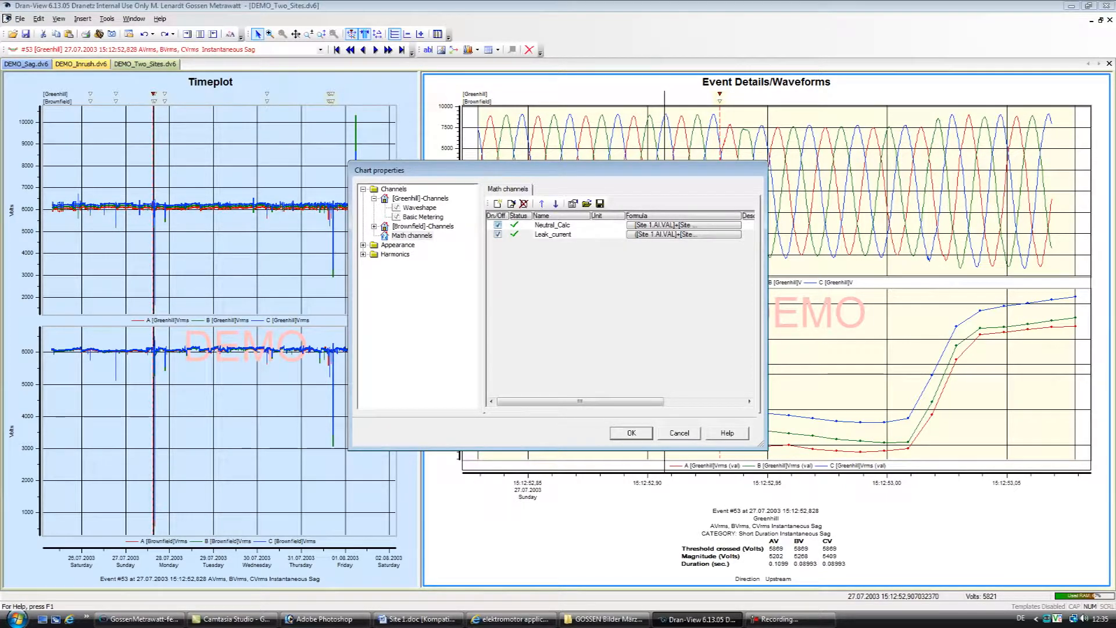
click(629, 433)
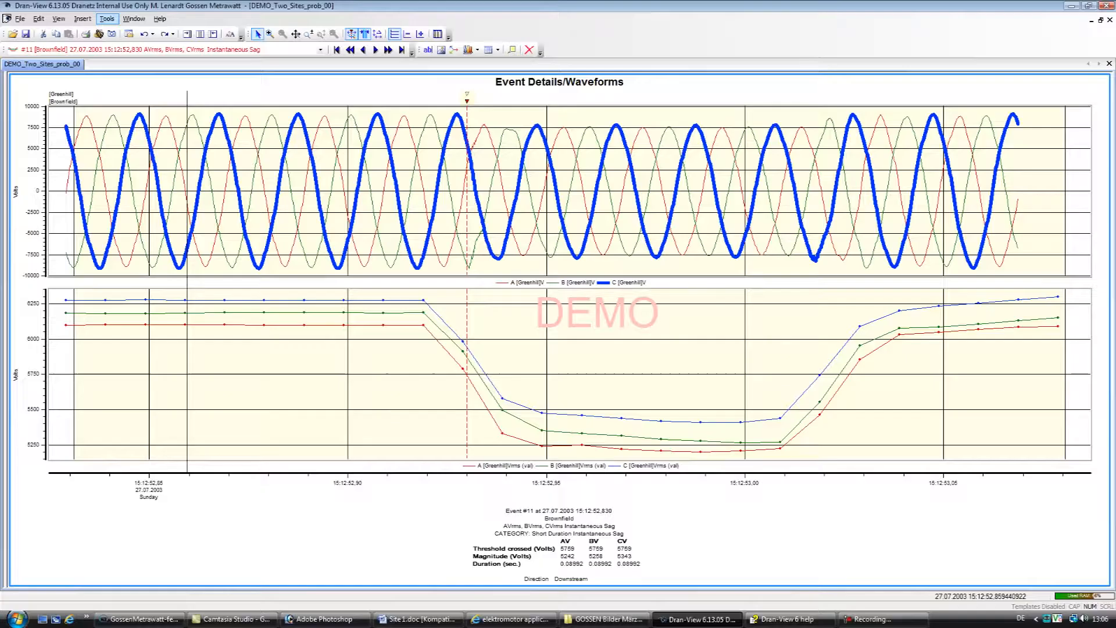
Step: Show the site toolbar and add prob_00.DDB as an extra site overlaid on the sag charts
click(59, 17)
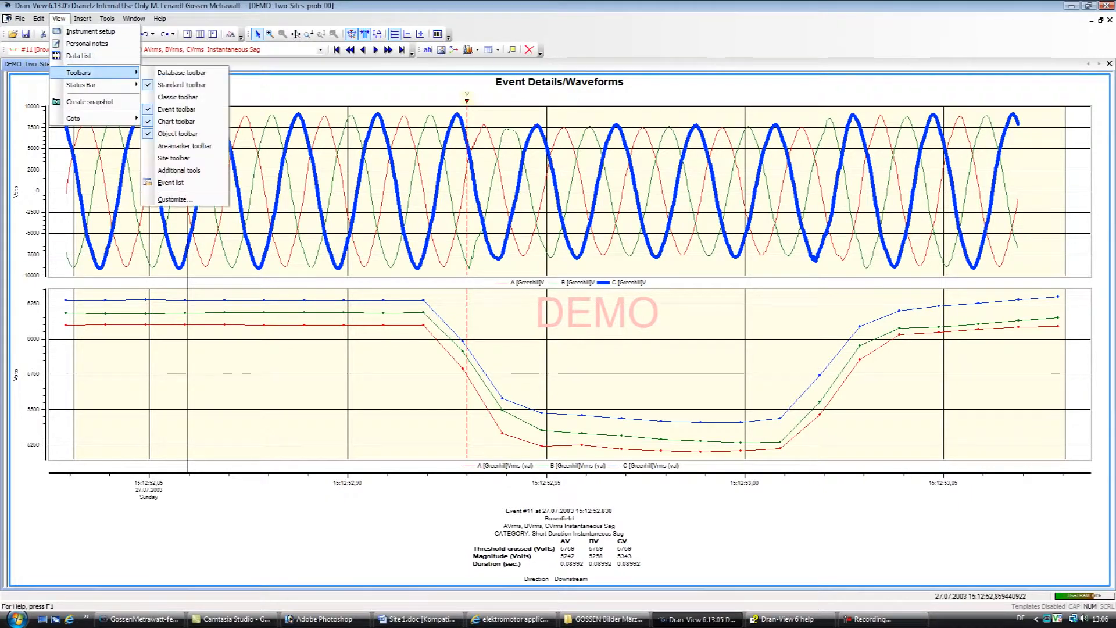
mouse_move(173, 157)
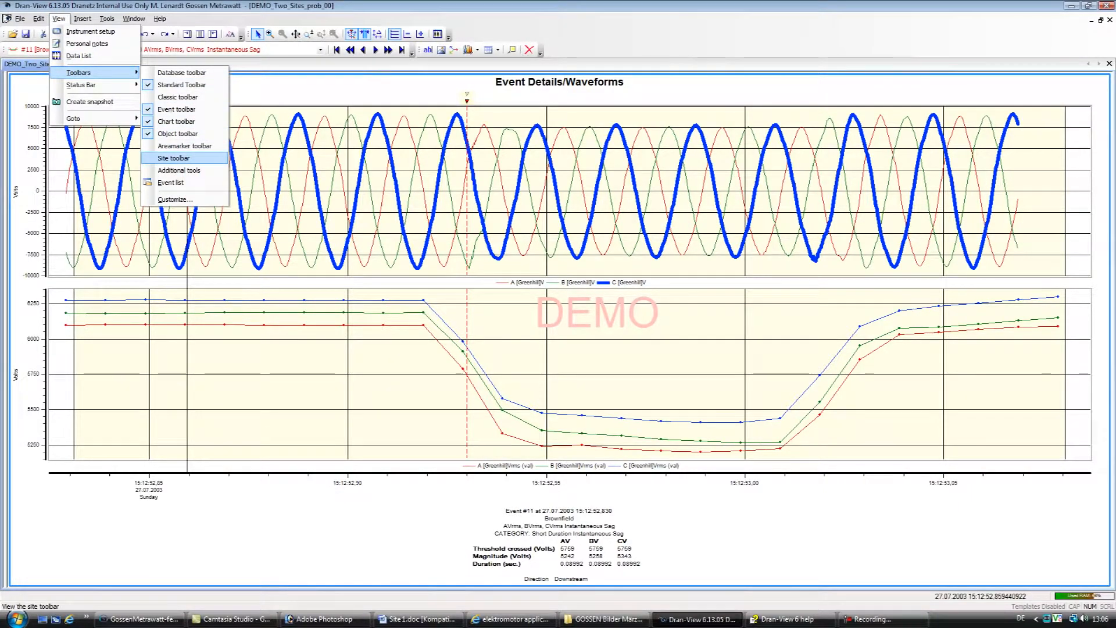
click(172, 157)
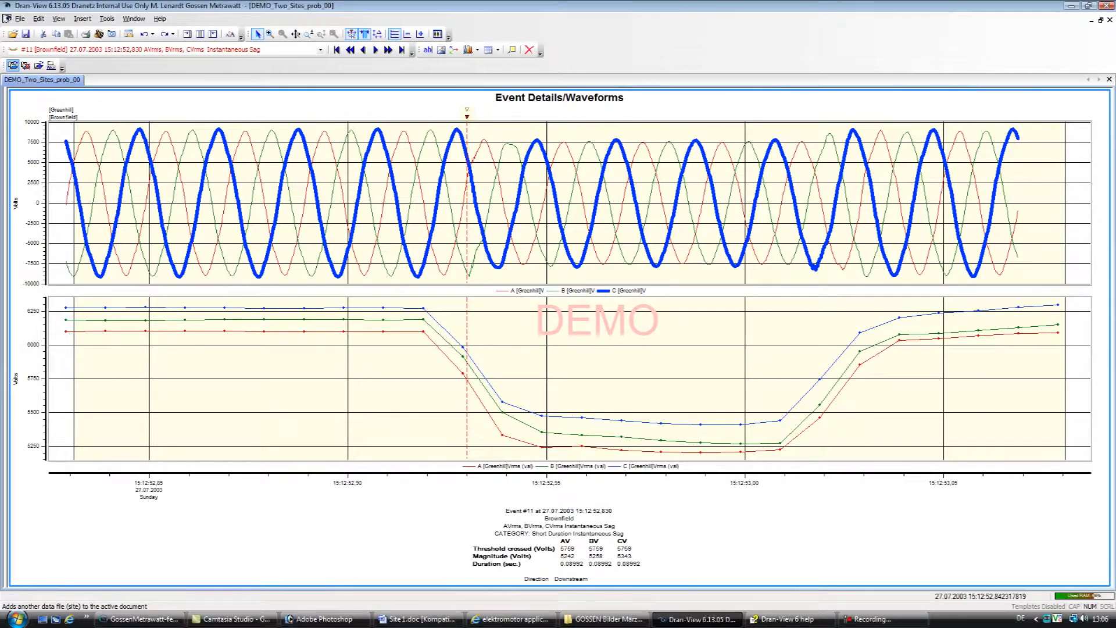
click(25, 65)
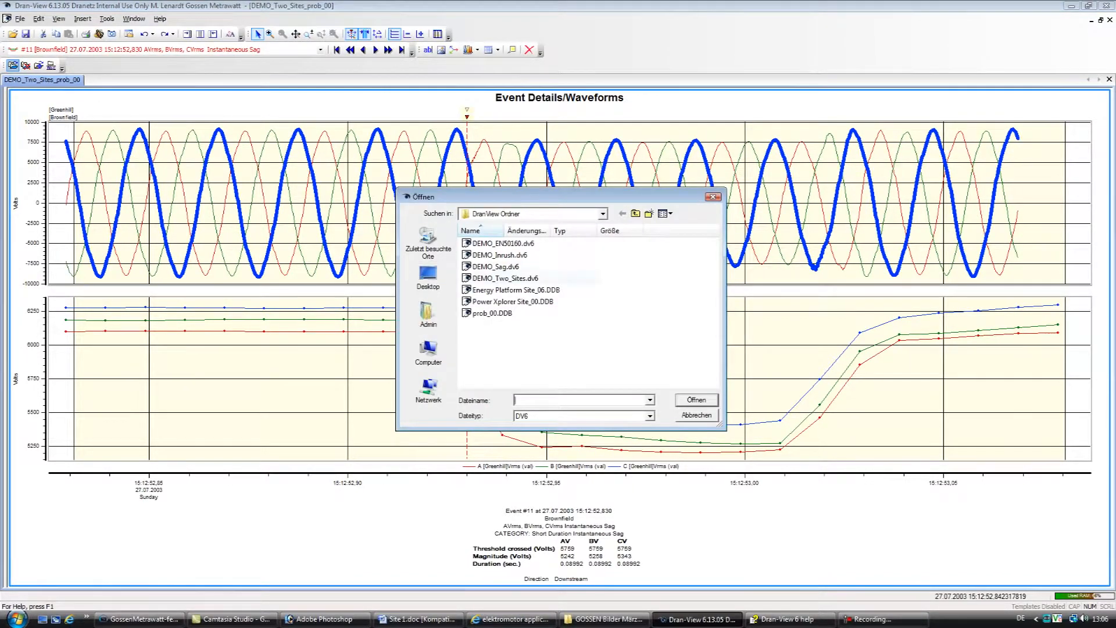
click(492, 313)
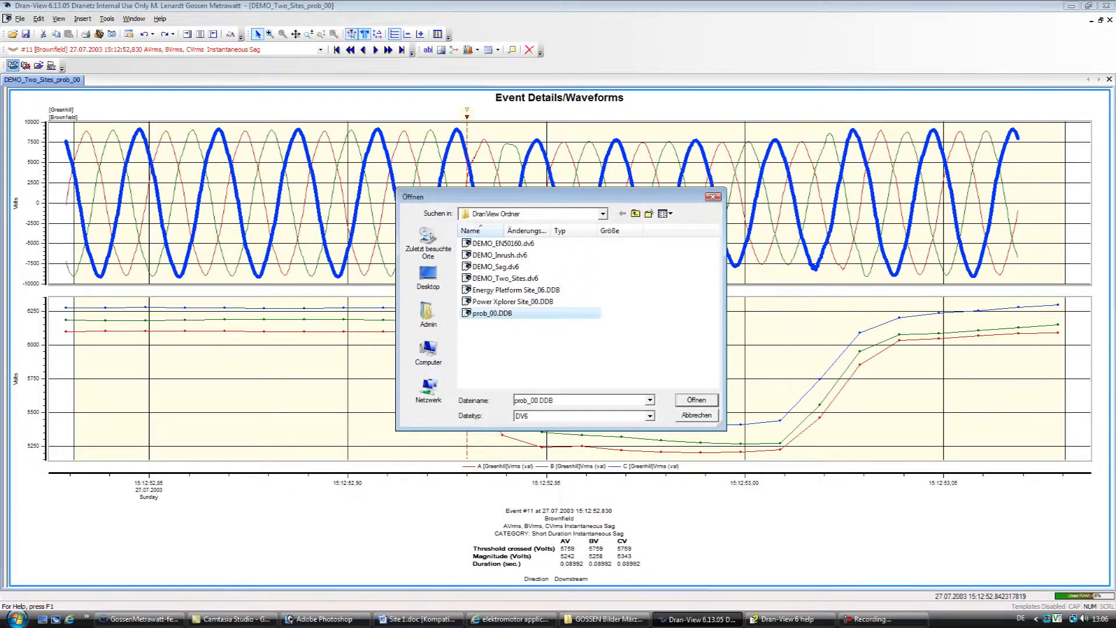
click(695, 399)
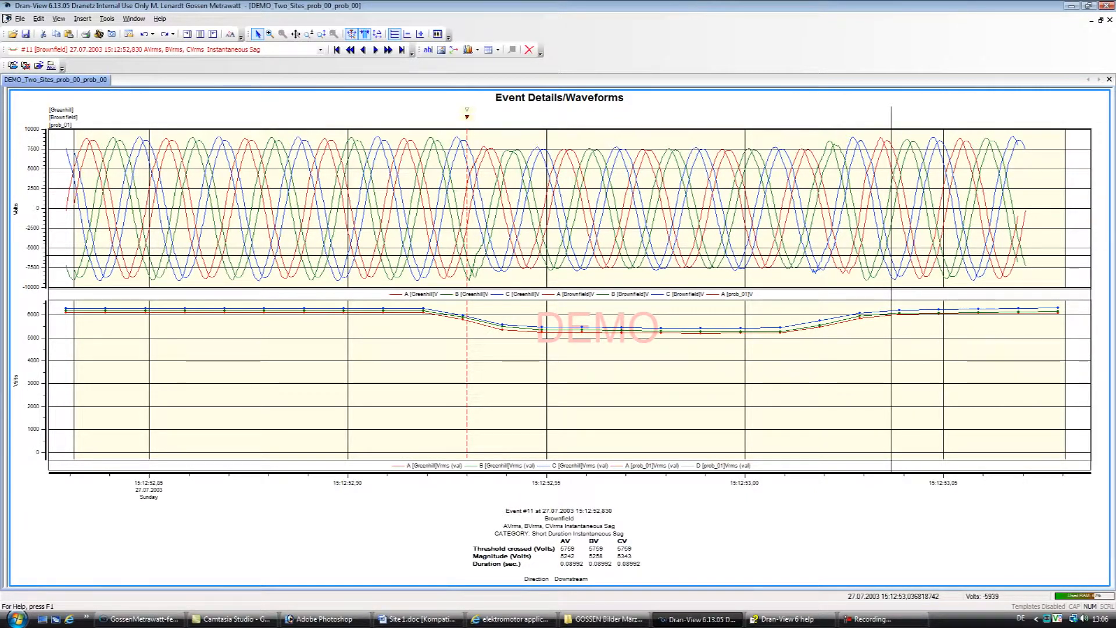
Step: Switch to the P_phasors.dv6 document window
click(198, 80)
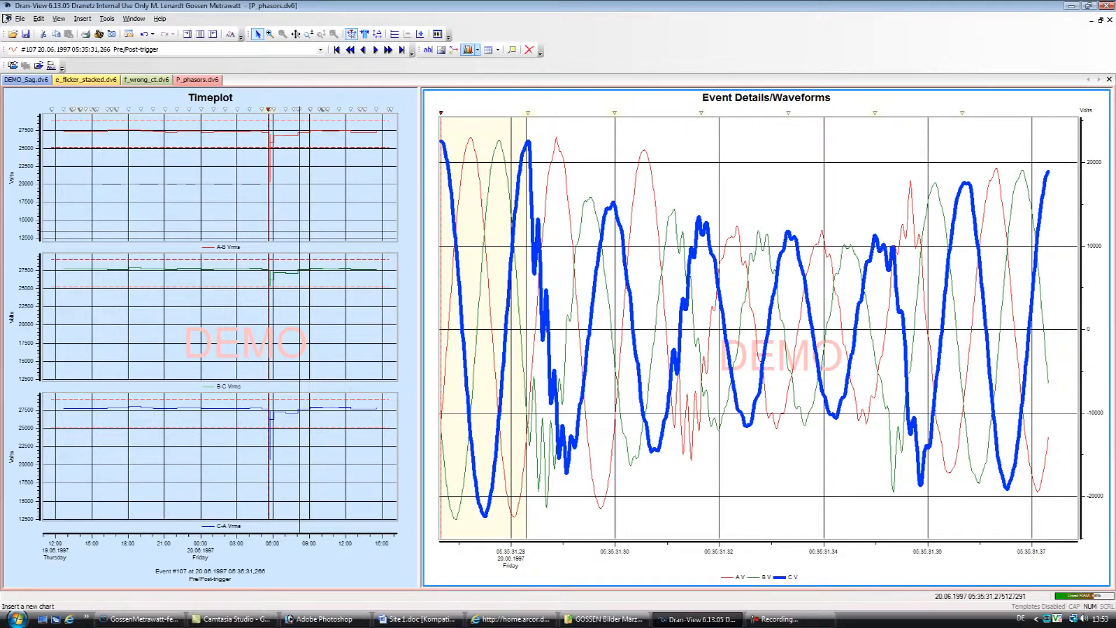
Step: Add a DFT waveform harmonics chart beneath the P_phasors waveforms
click(468, 49)
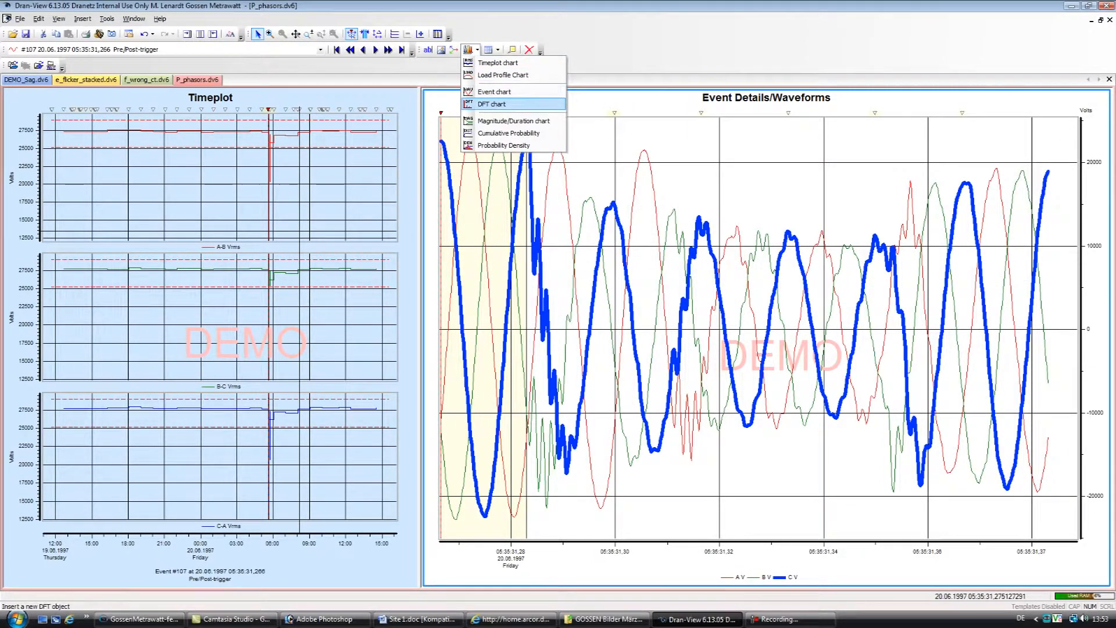
click(491, 104)
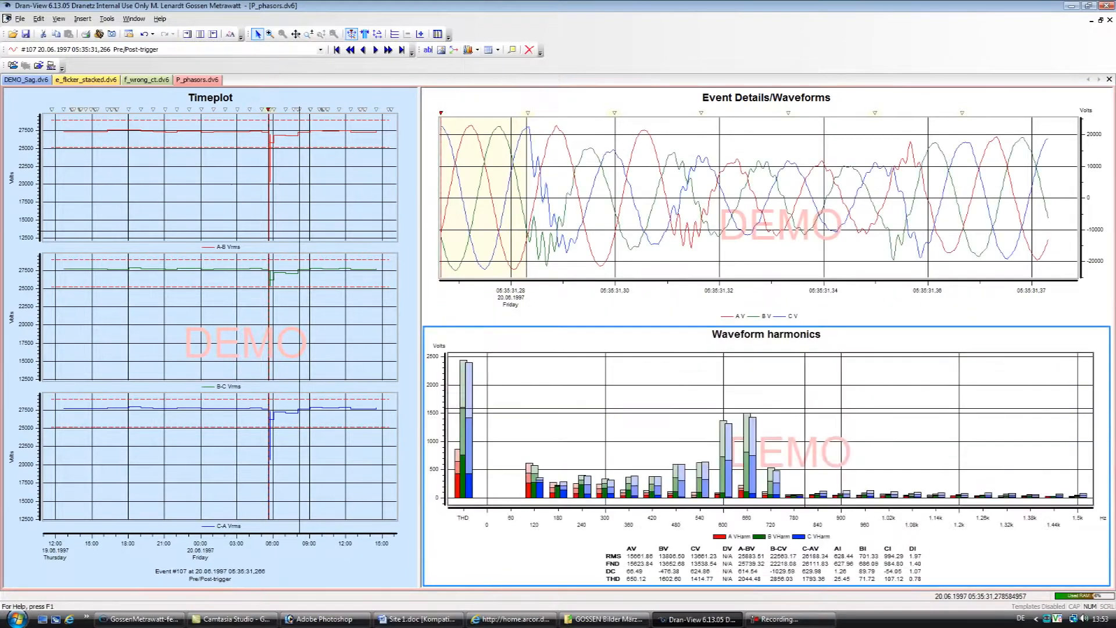
mouse_move(555, 421)
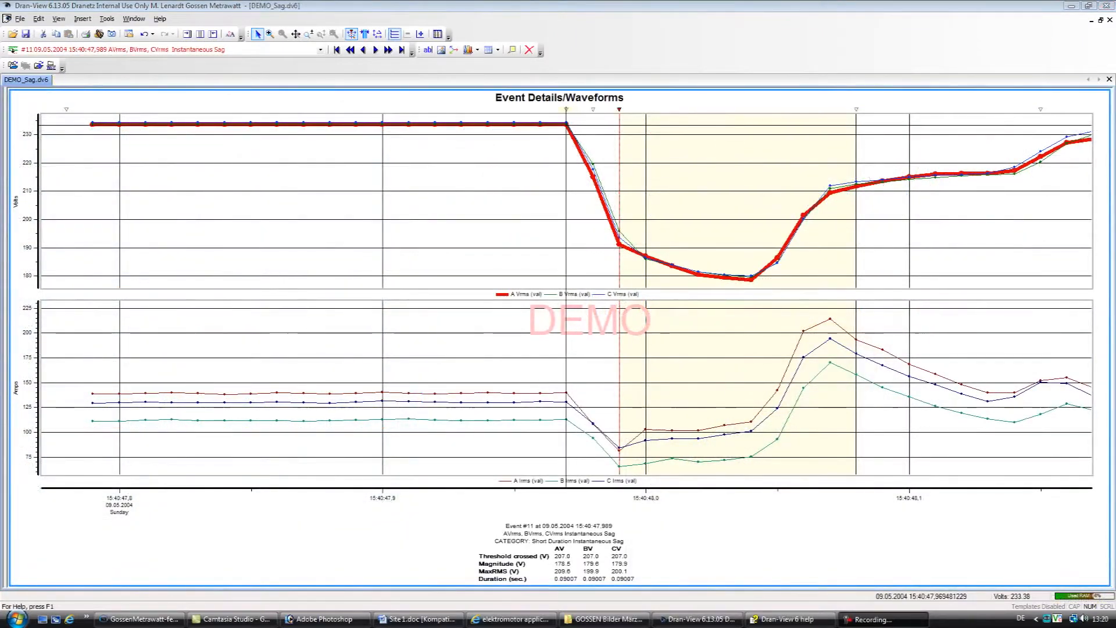
Step: Attach a data annotation to the sag reading "This sag was created by utility site"
right_click(566, 128)
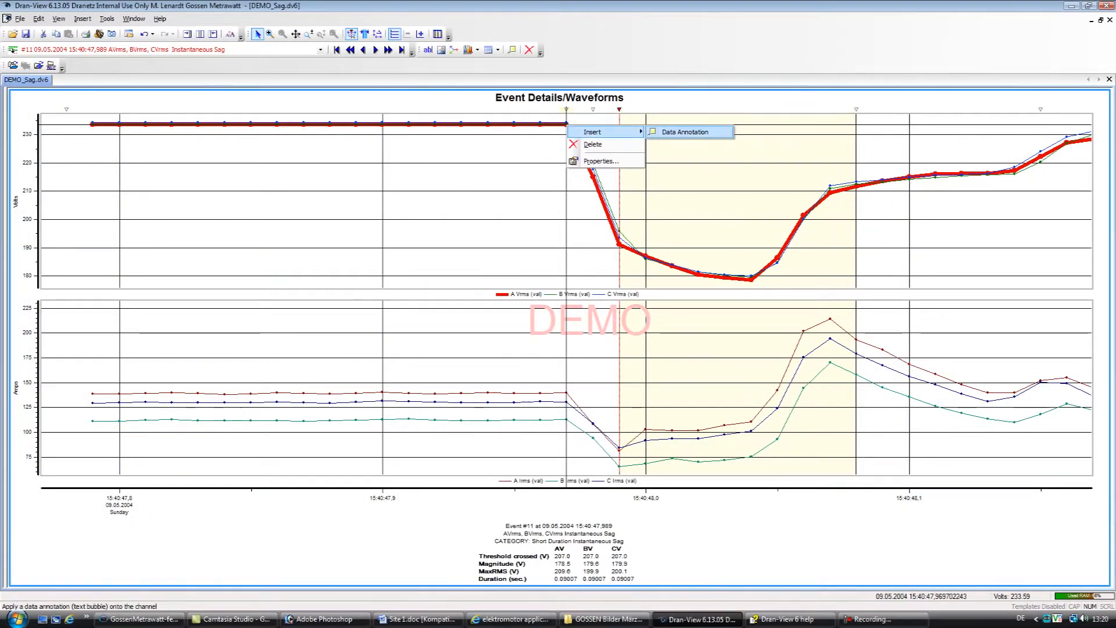
click(686, 131)
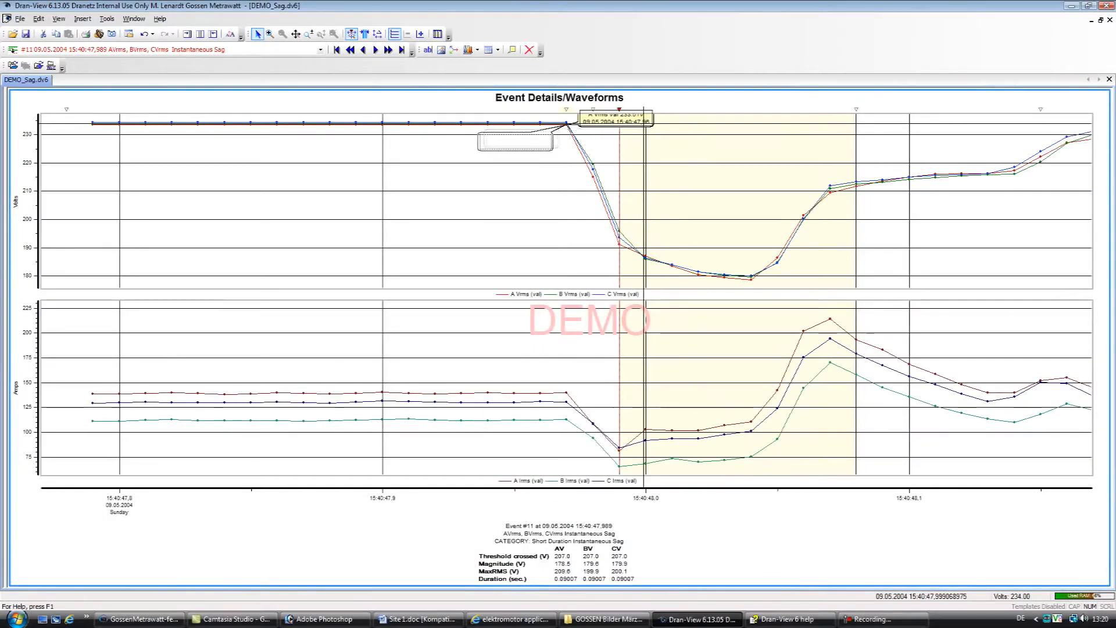
double_click(514, 142)
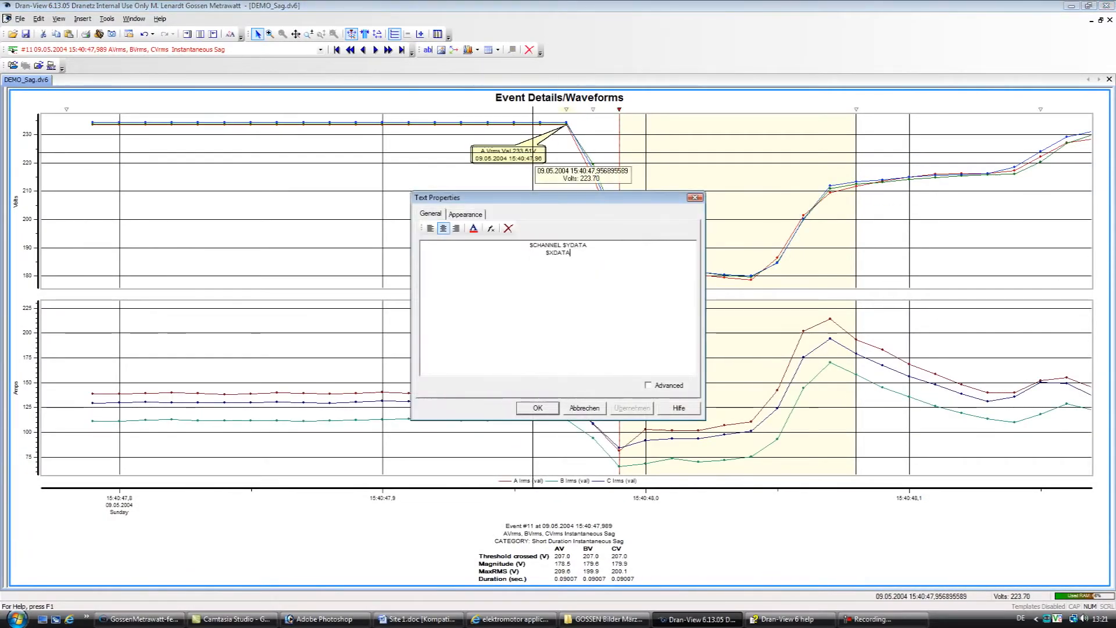
click(537, 408)
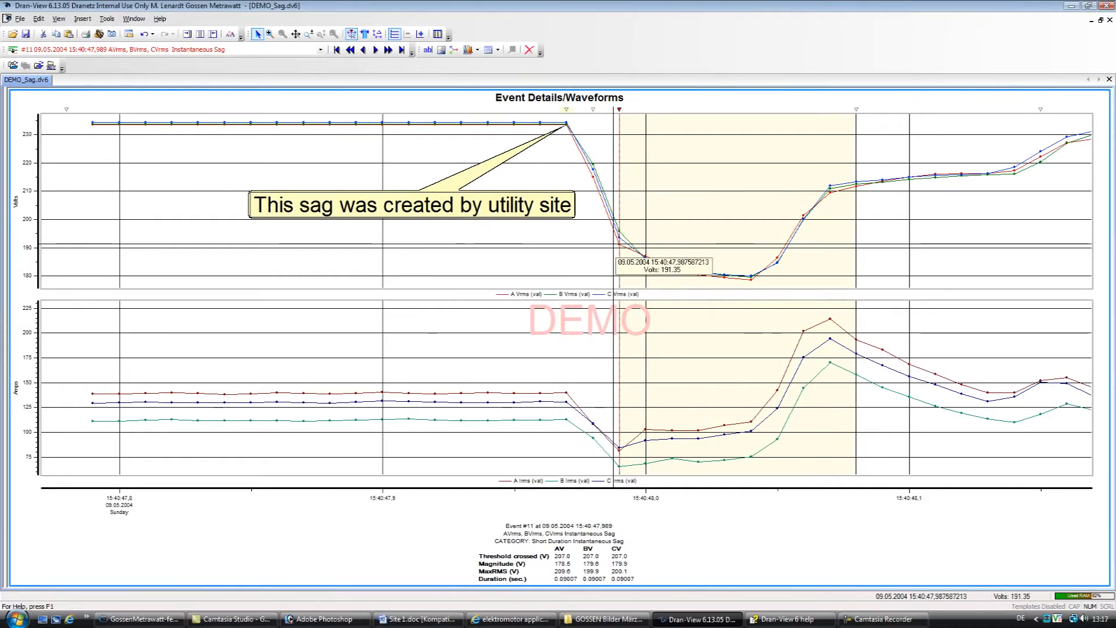